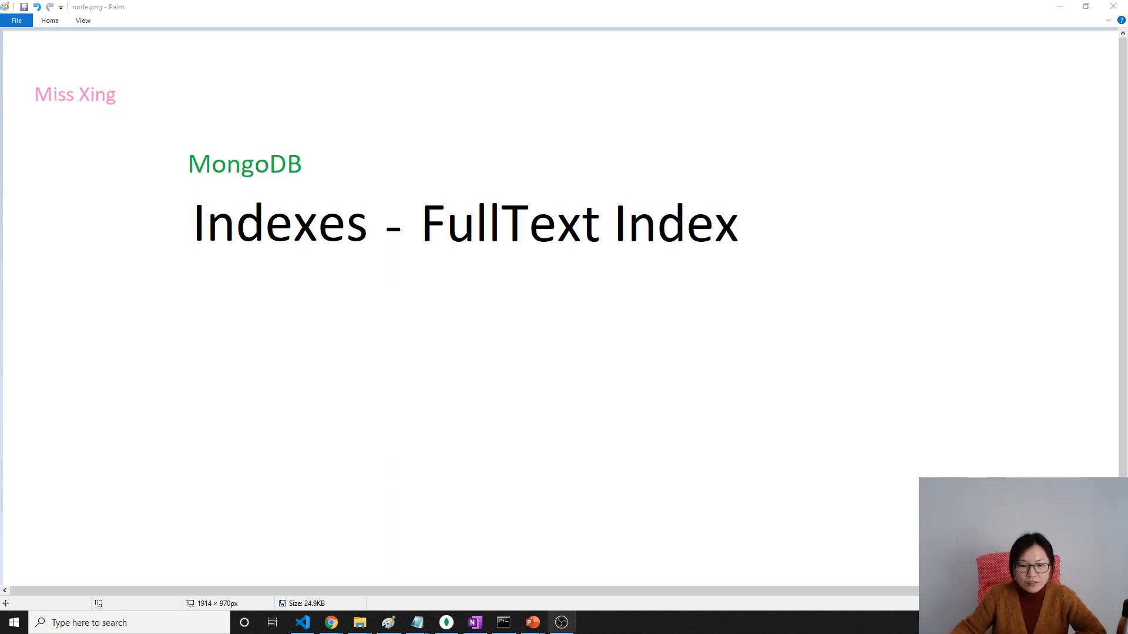
Step: Switch from the Paint title slide to the mongo shell window
{"action": "left_click", "coordinate": [502, 622]}
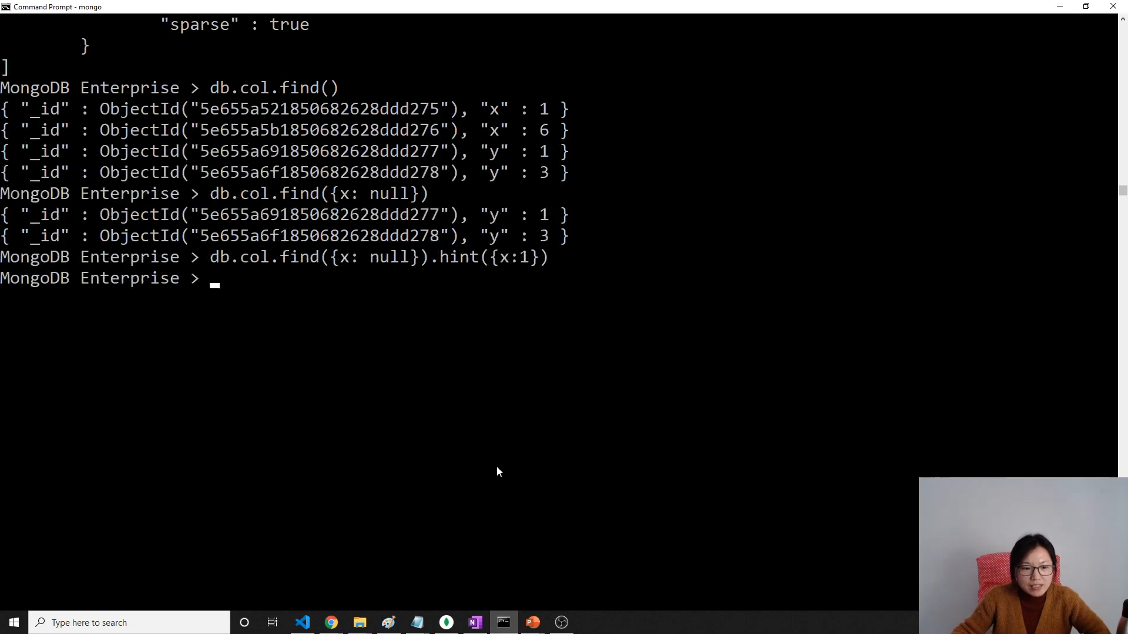
Step: Insert comment documents postid 1 ('This is a great video') and postid 2 into db.comments
{"action": "type", "text": "db.c"}
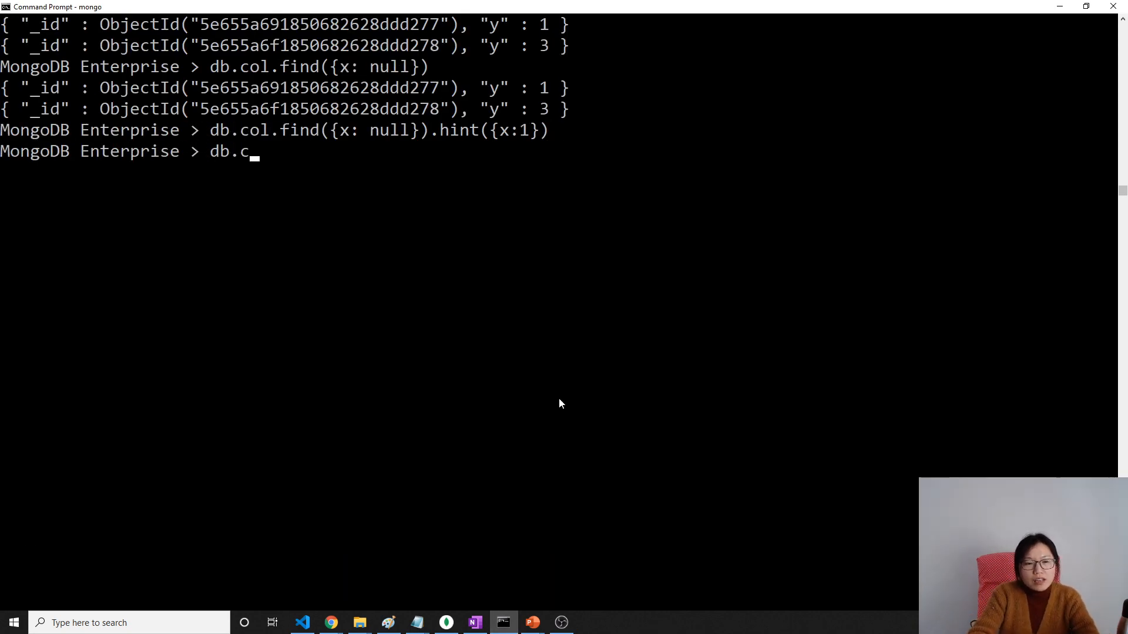
{"action": "type", "text": "omments."}
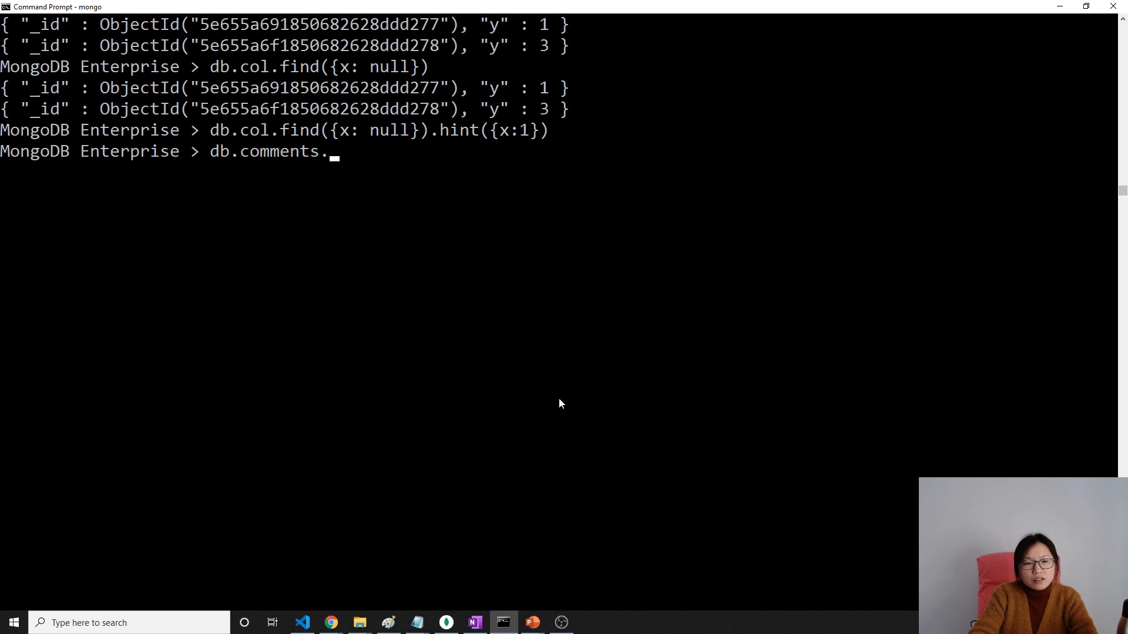
{"action": "type", "text": "insertOne"}
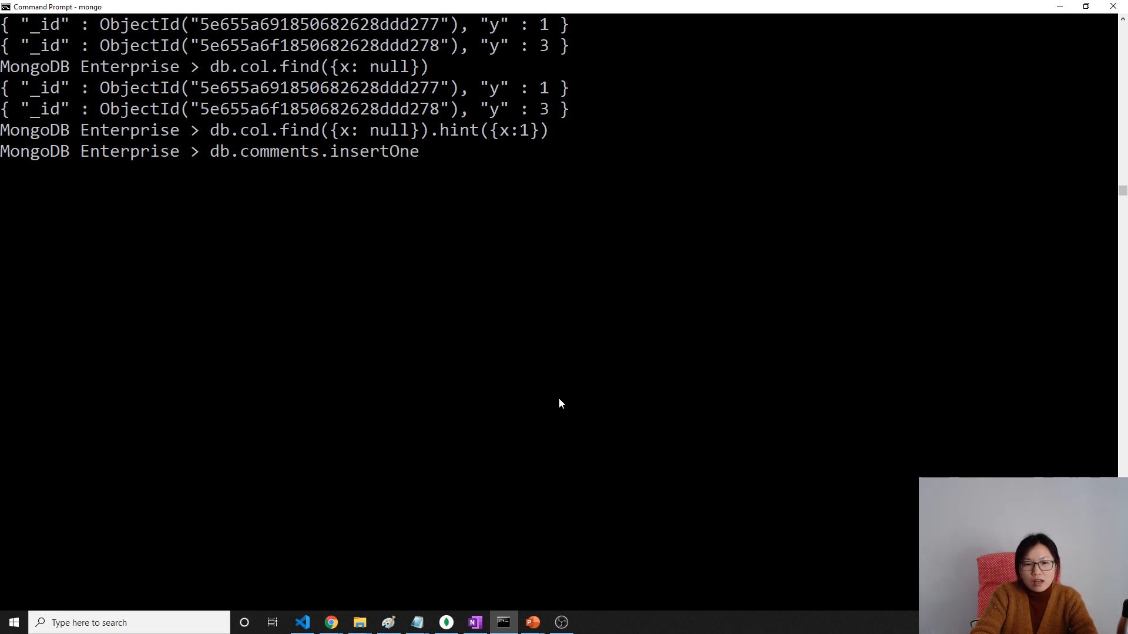
{"action": "type", "text": "({})"}
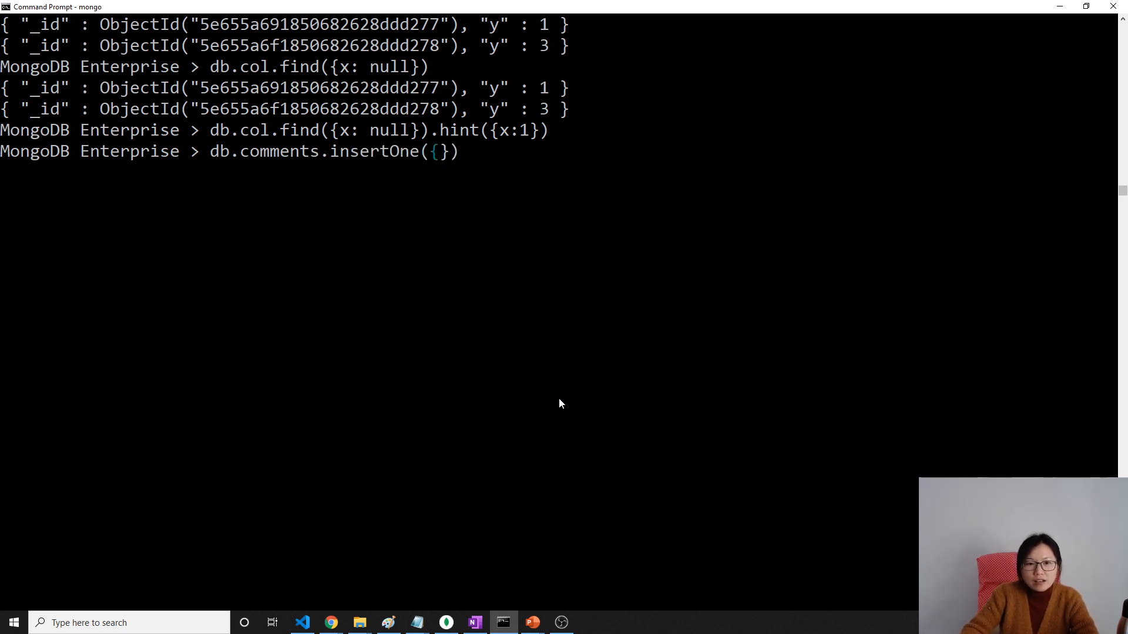
{"action": "type", "text": "postid"}
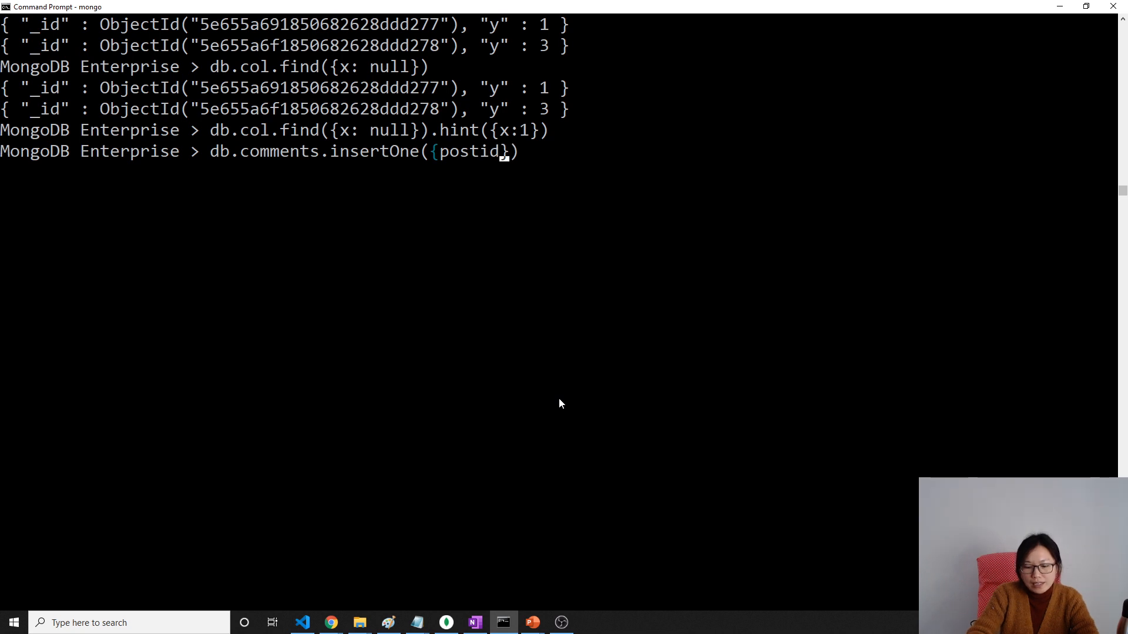
{"action": "type", "text": ":1,"}
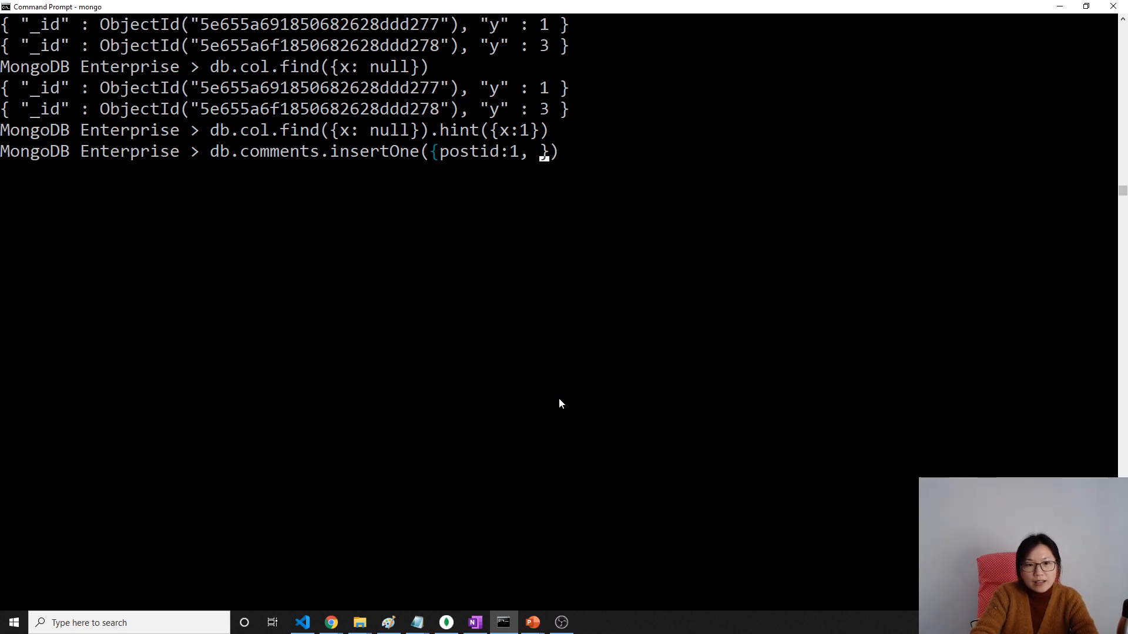
{"action": "type", "text": "comment: {"}
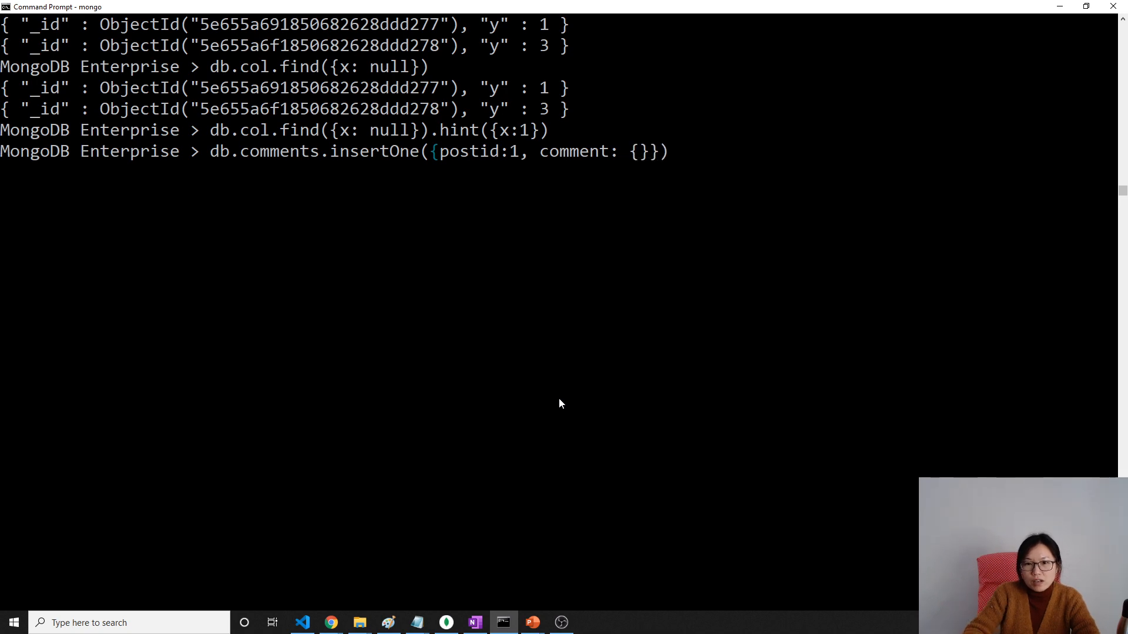
{"action": "type", "text": "\"T\""}
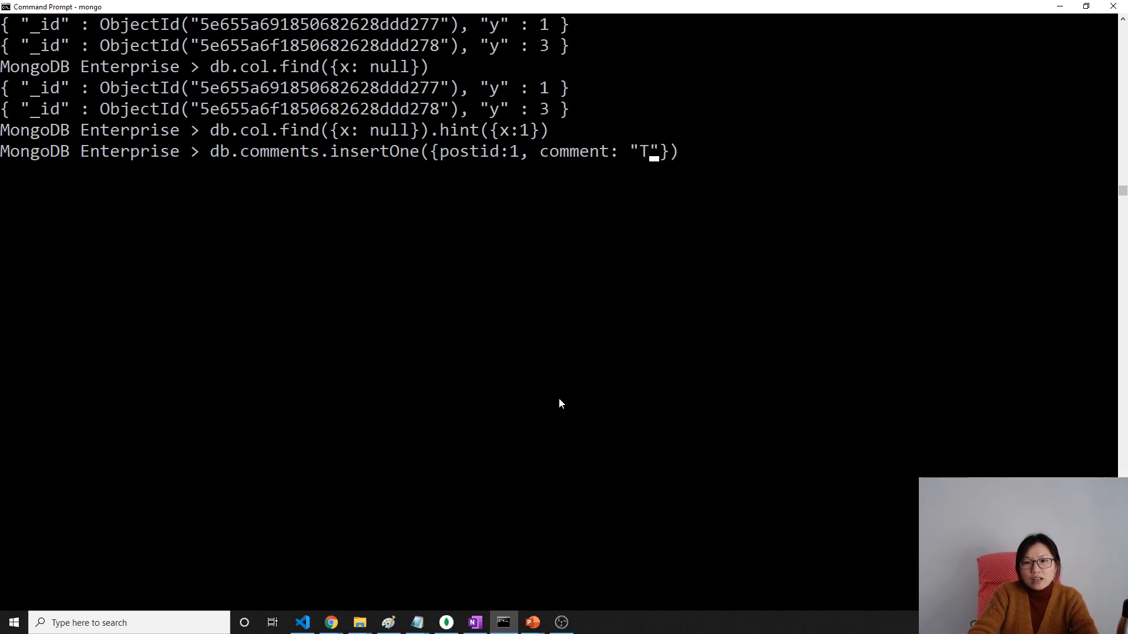
{"action": "type", "text": "his is a great video"}
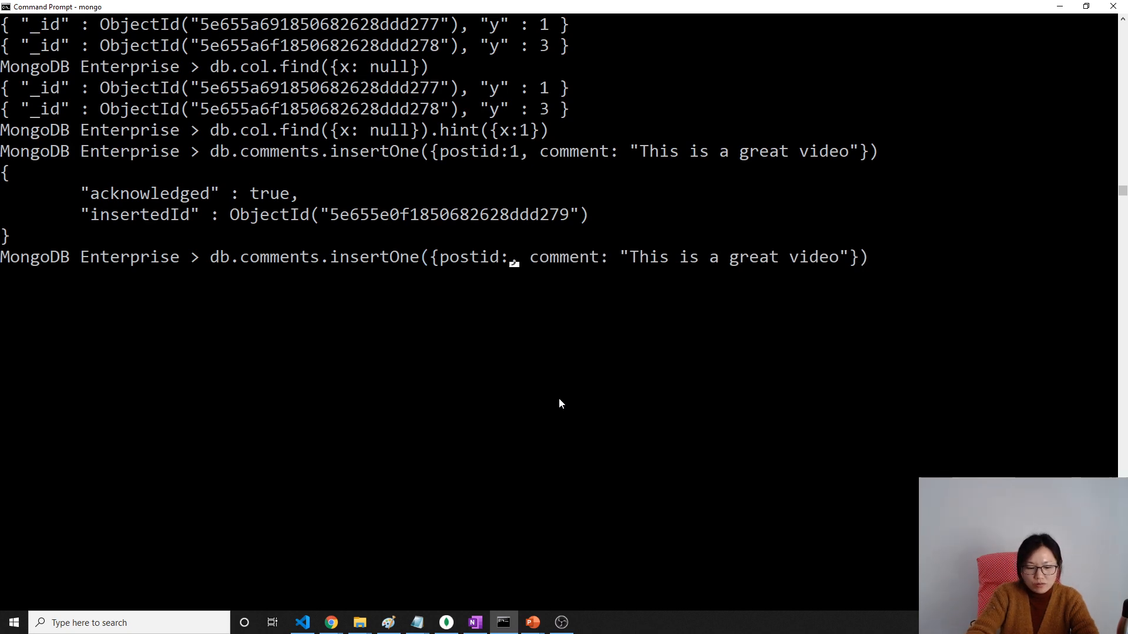
{"action": "type", "text": "2"}
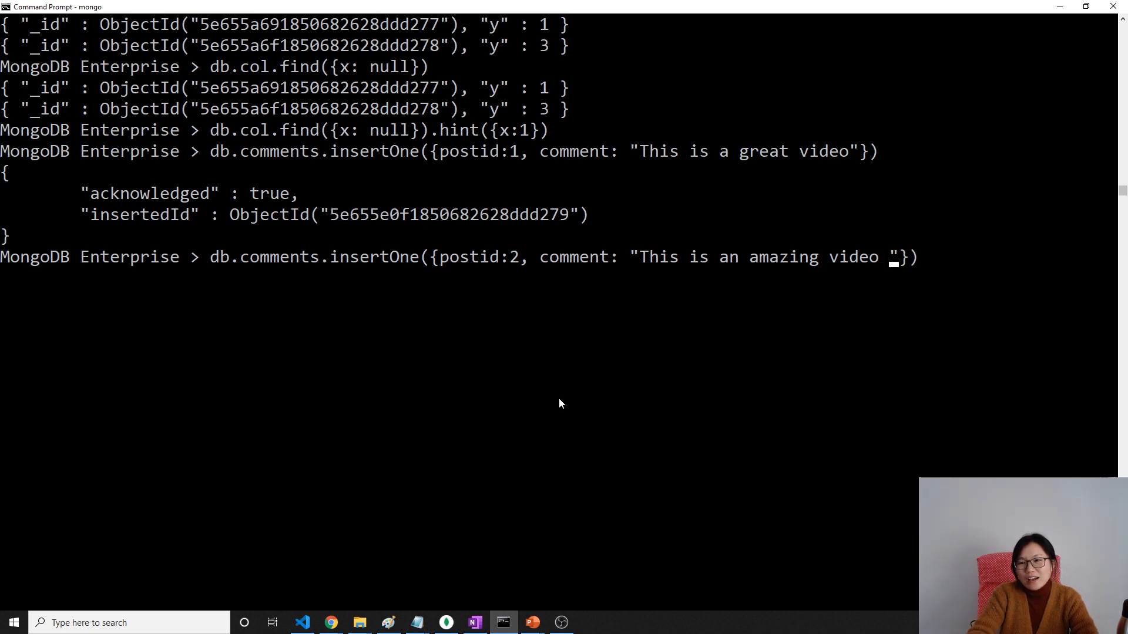
{"action": "type", "text": "from Miss Xing"}
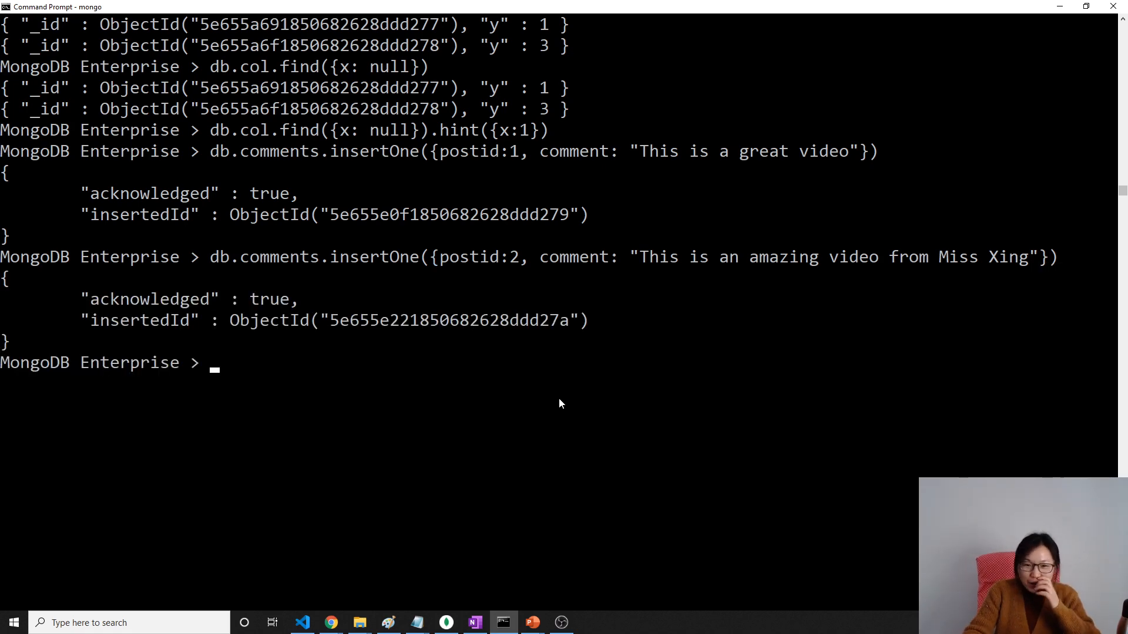
Step: Run db.comments.find() to show both postid 1 and postid 2 comments
{"action": "type", "text": "d"}
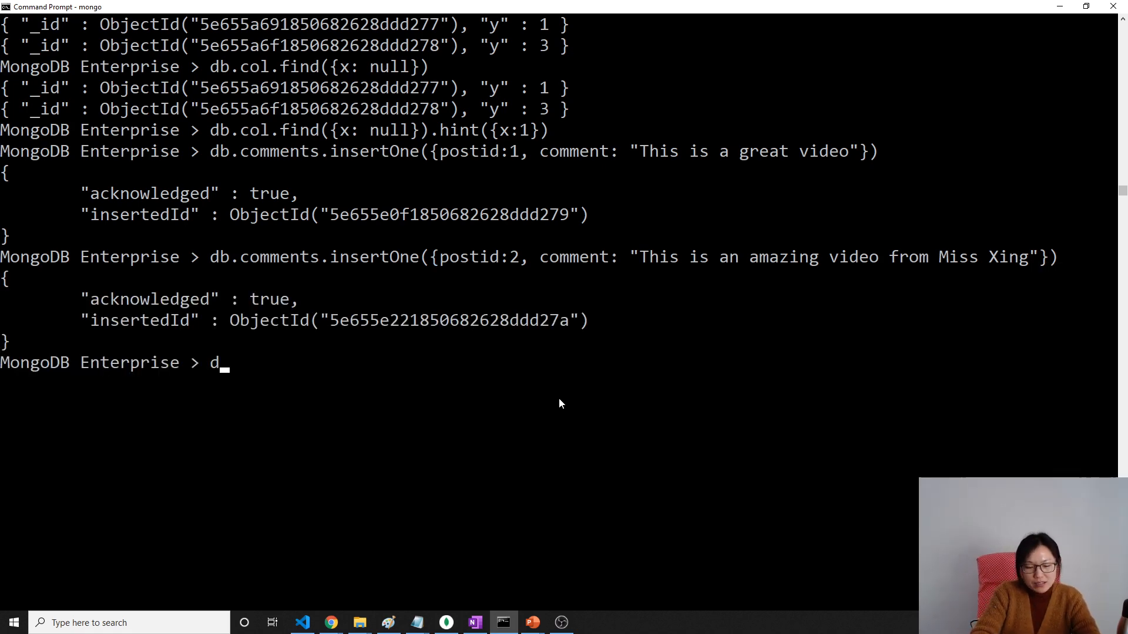
{"action": "type", "text": "b.col."}
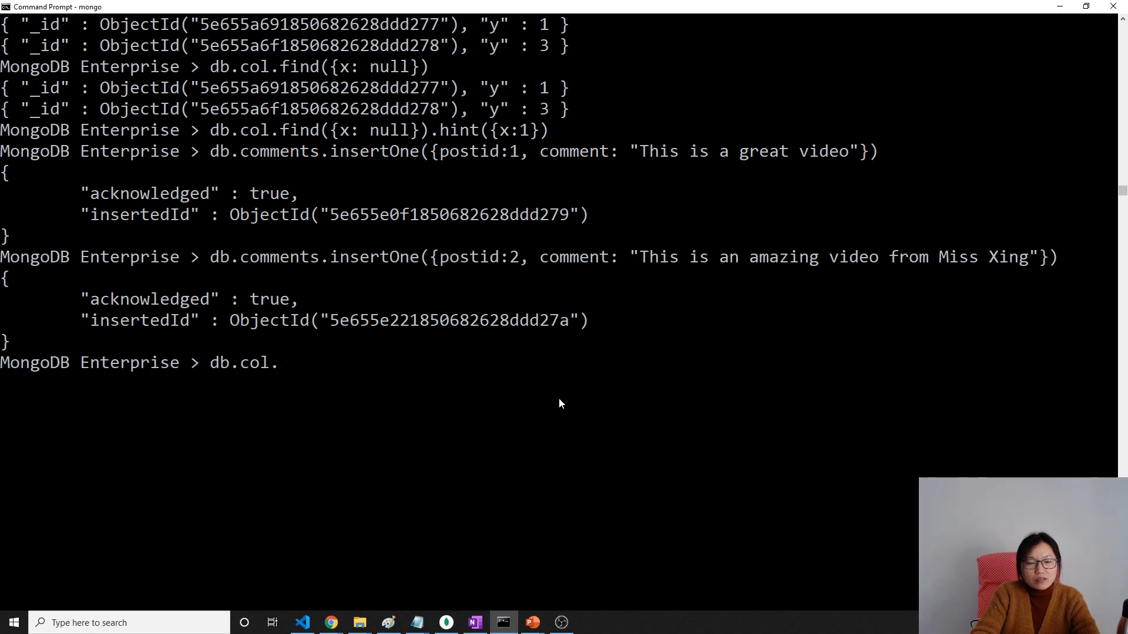
{"action": "type", "text": "comment"}
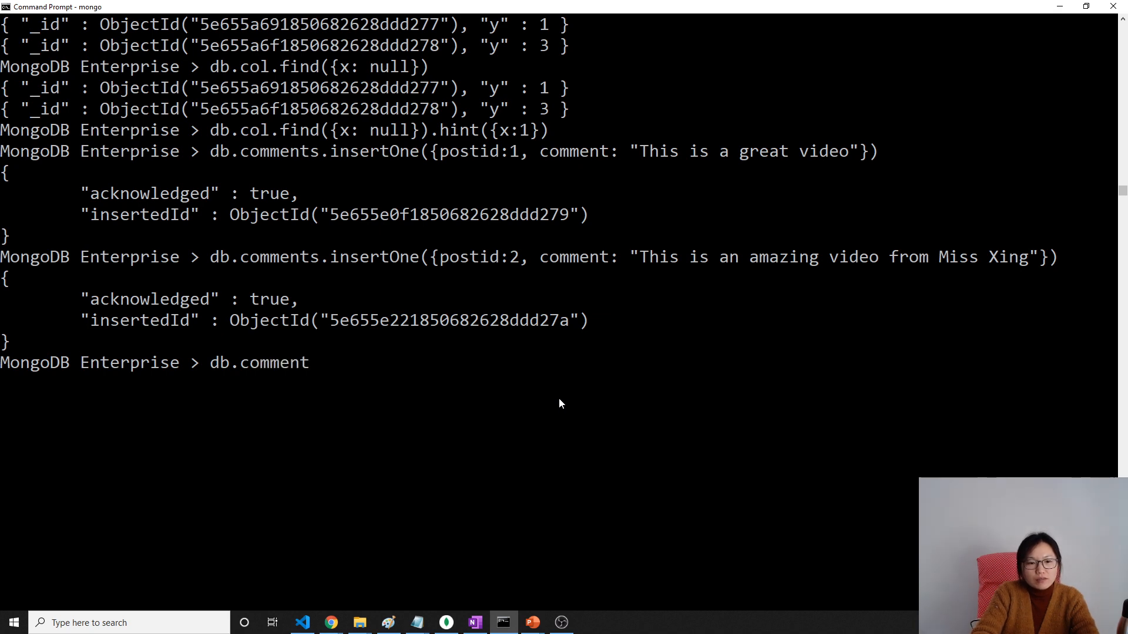
{"action": "type", "text": "s.find()"}
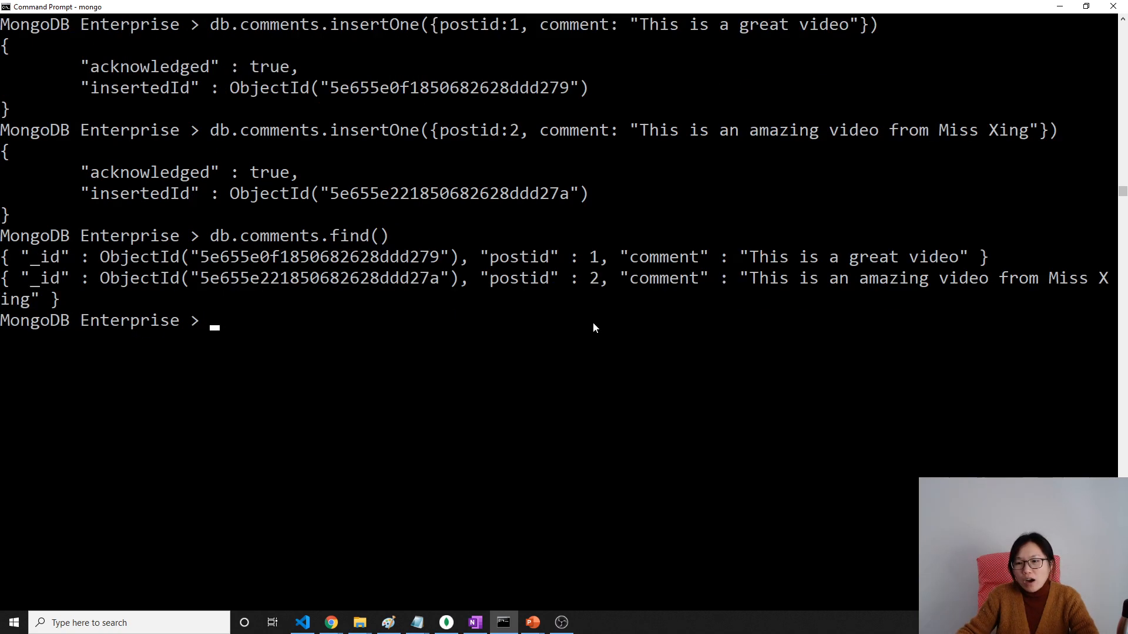
{"action": "mouse_move", "coordinate": [814, 300]}
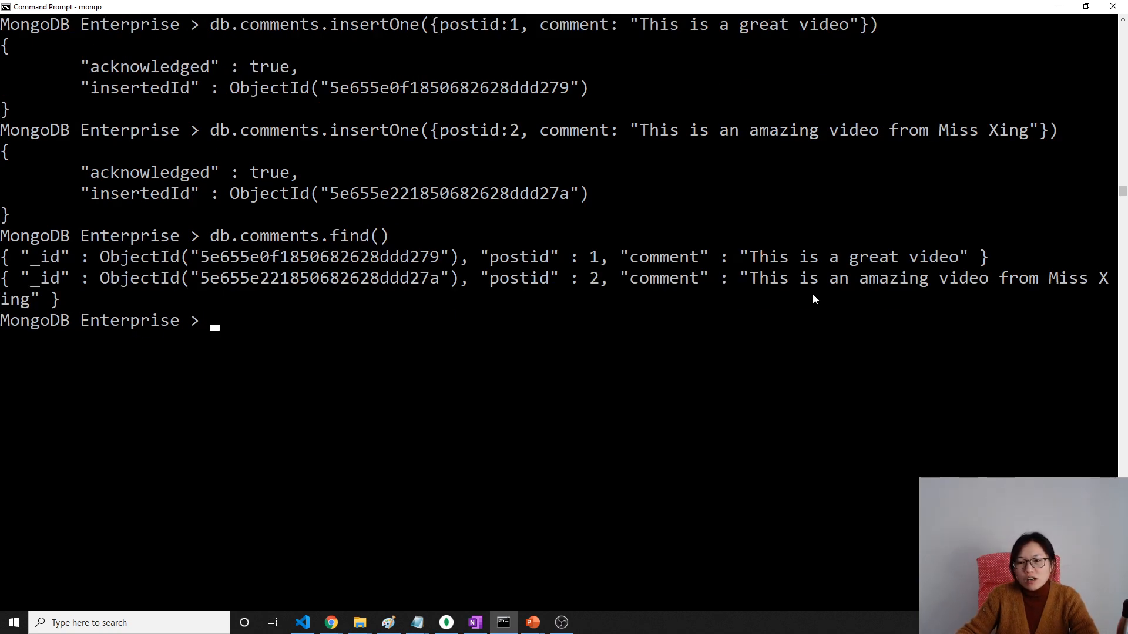
{"action": "mouse_move", "coordinate": [912, 261]}
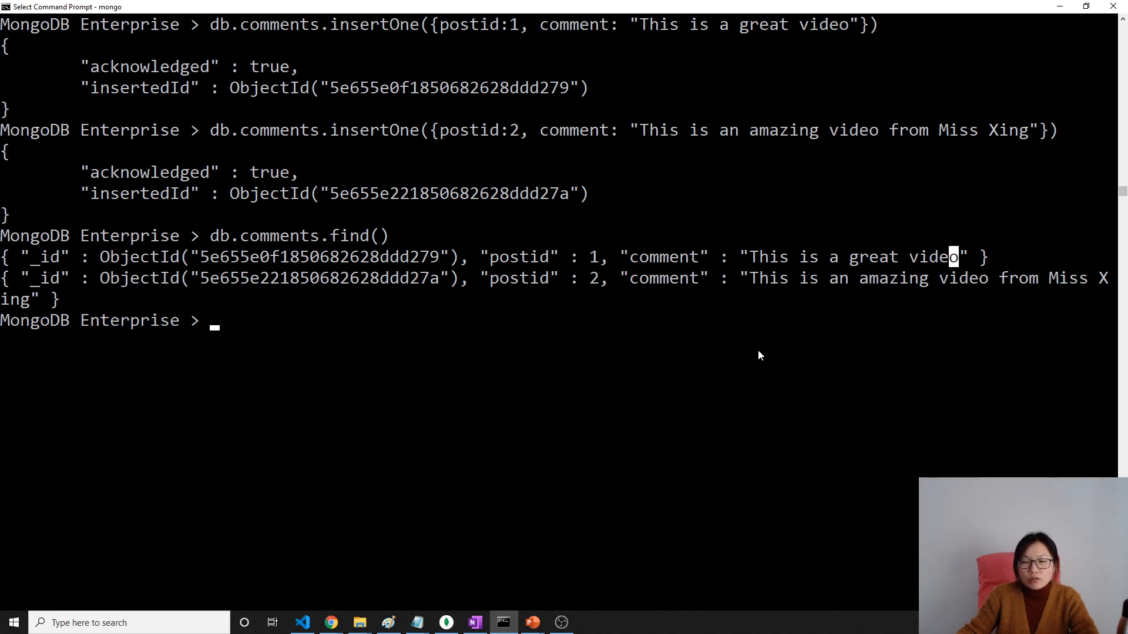
Step: Find comments whose comment field matches $regex "video", returning both documents
{"action": "type", "text": "db."}
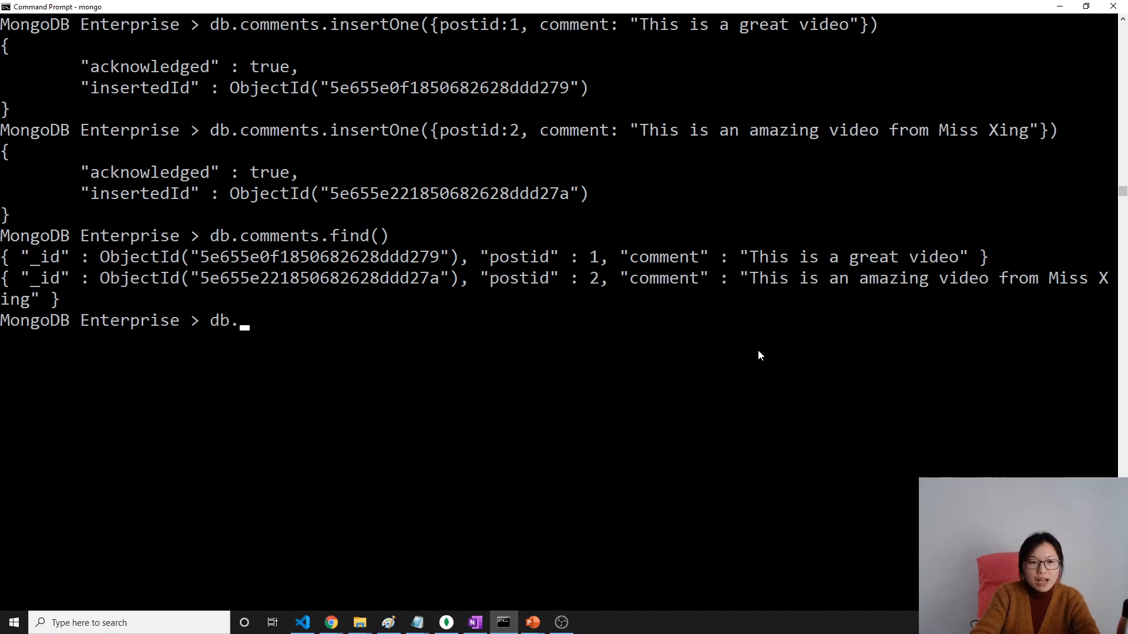
{"action": "type", "text": "comments.find"}
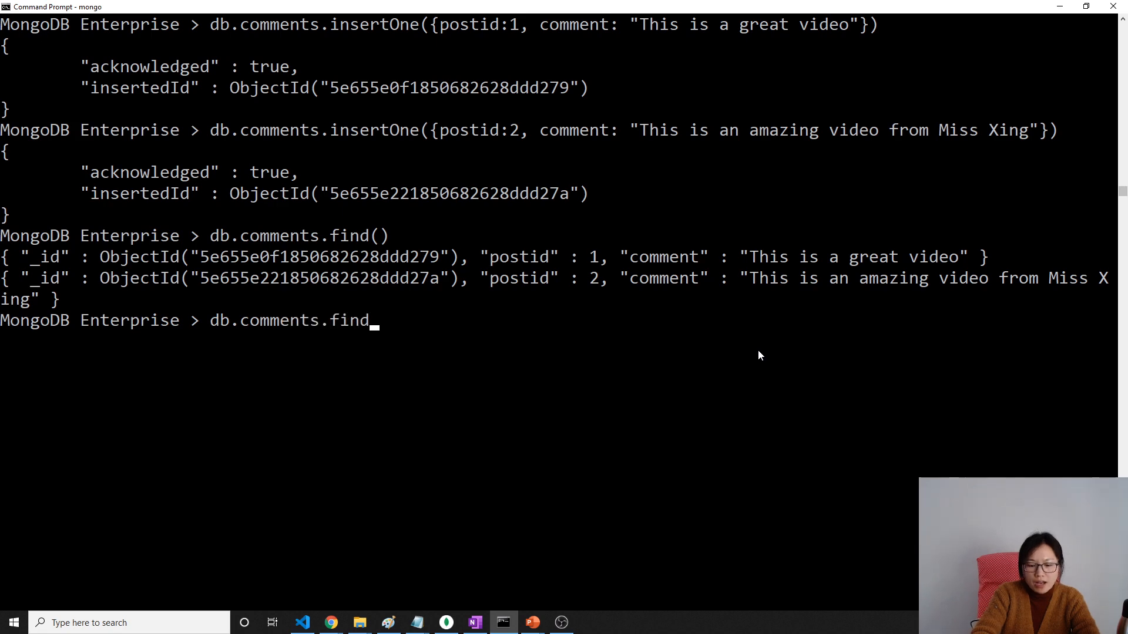
{"action": "type", "text": "({})"}
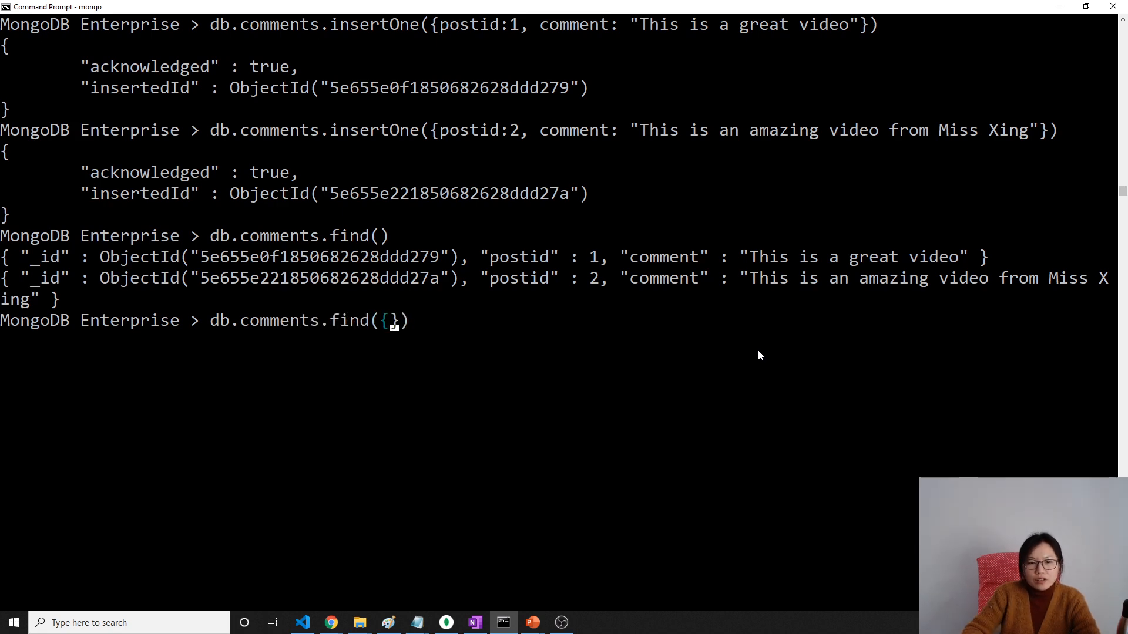
{"action": "type", "text": "commm"}
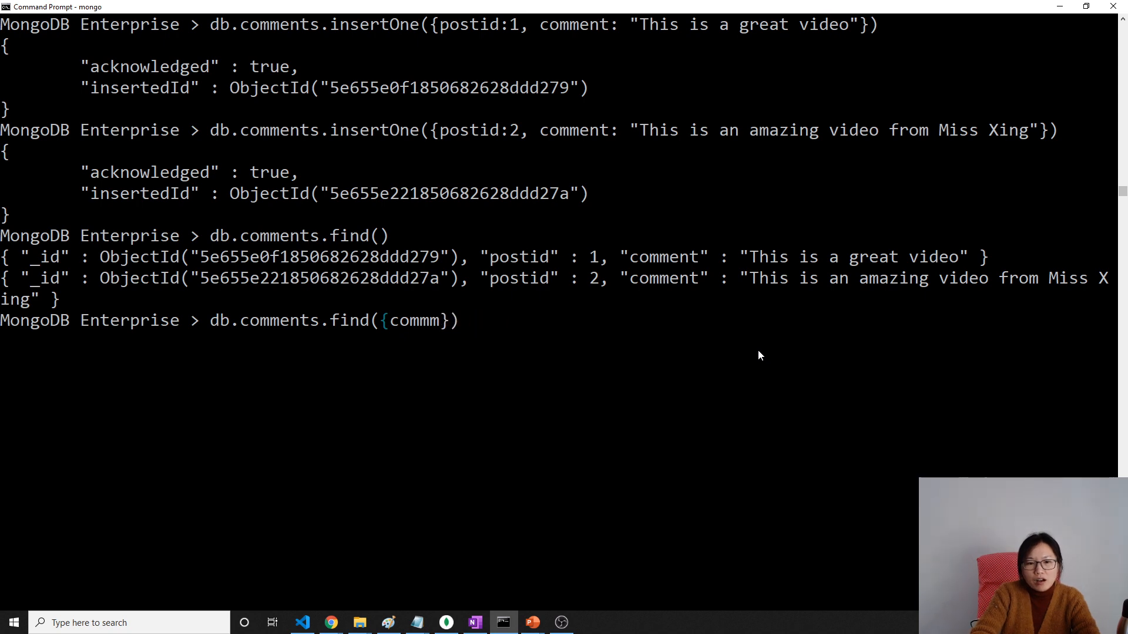
{"action": "type", "text": "comment: {}"}
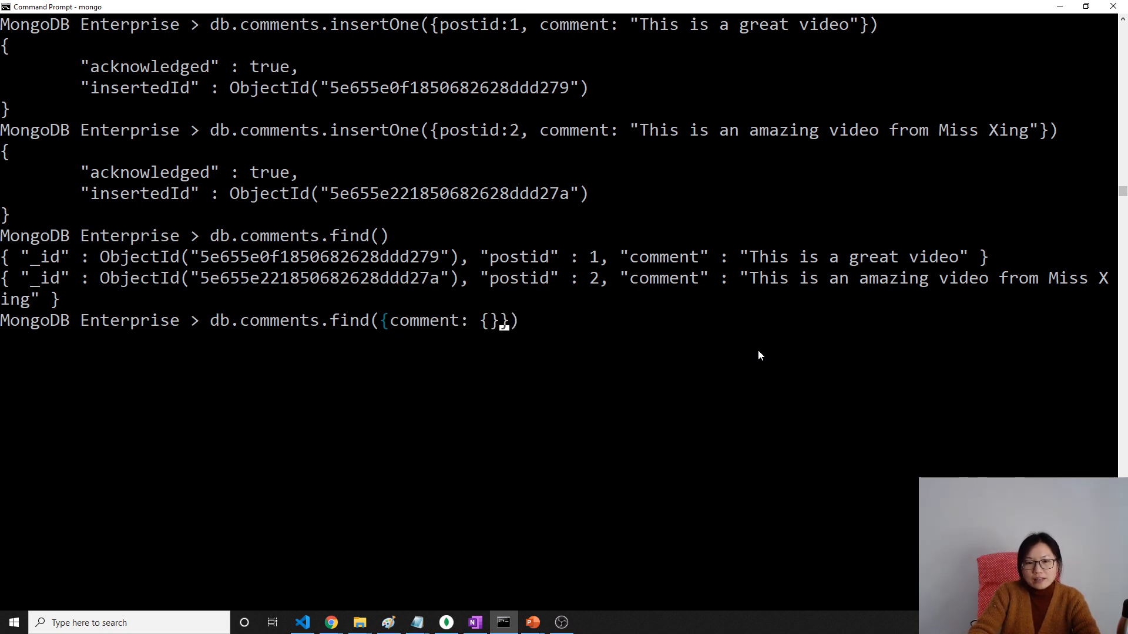
{"action": "type", "text": "$re"}
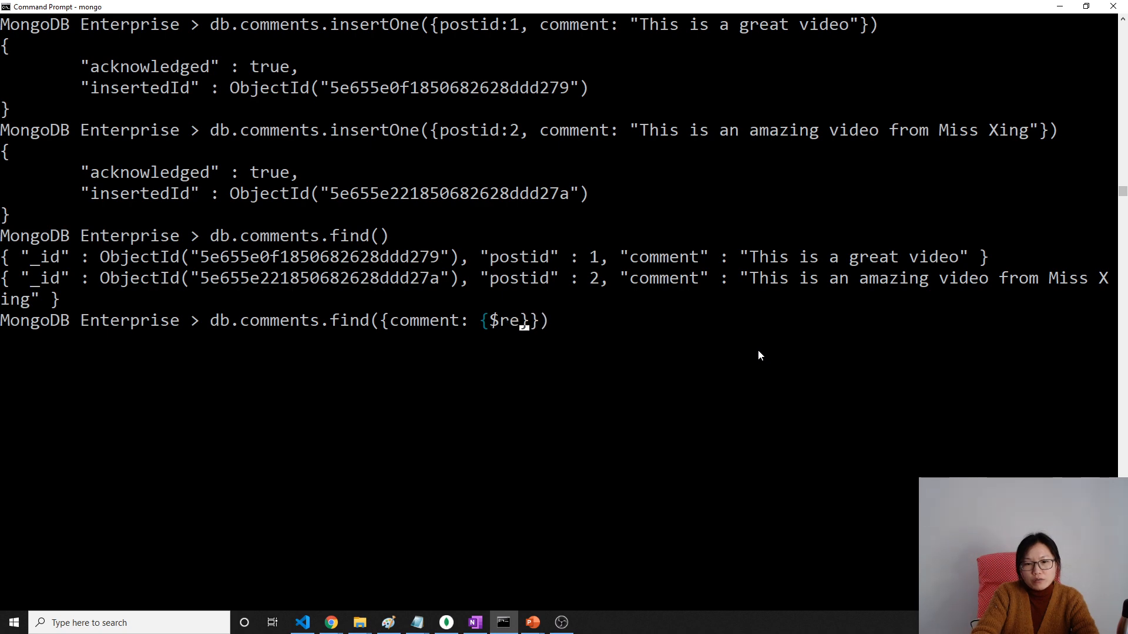
{"action": "type", "text": "gex:"}
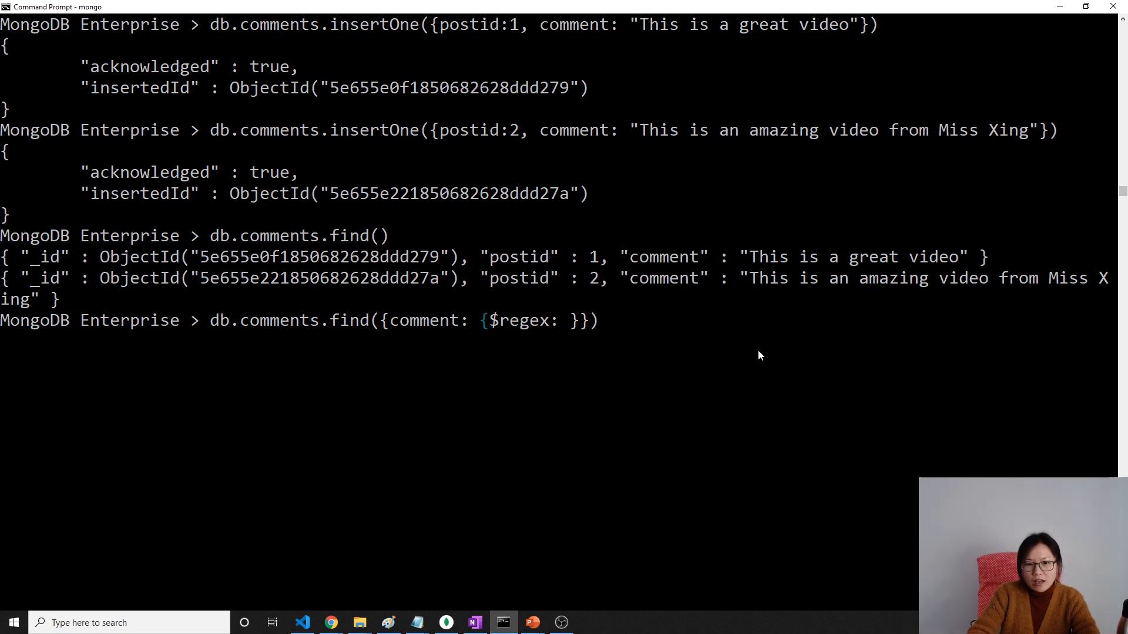
{"action": "type", "text": "\"\""}
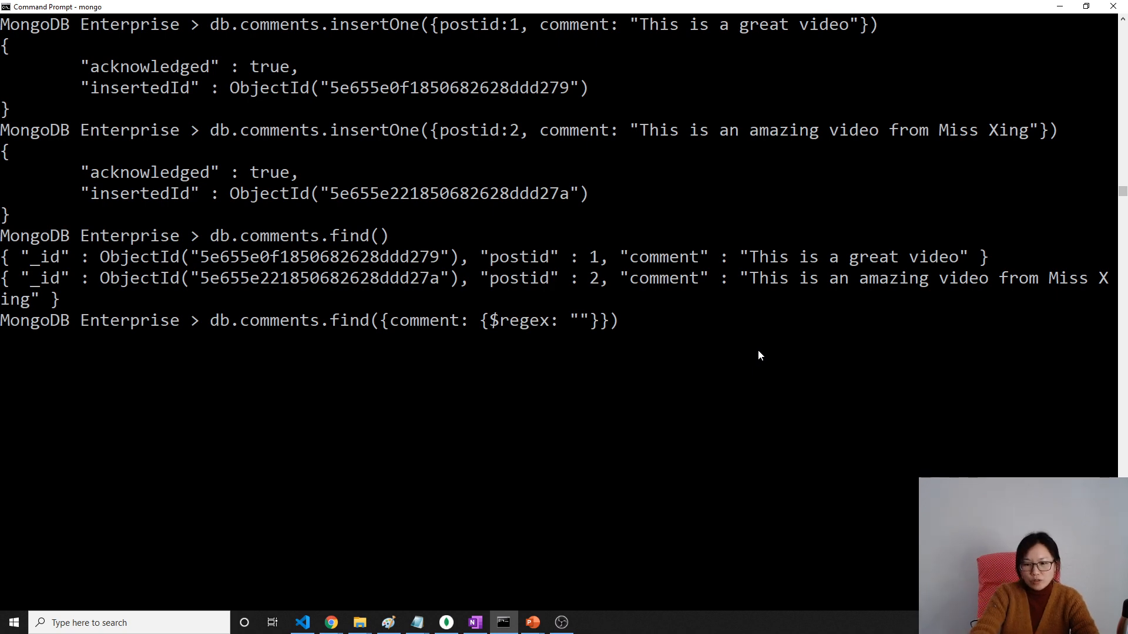
{"action": "type", "text": "video"}
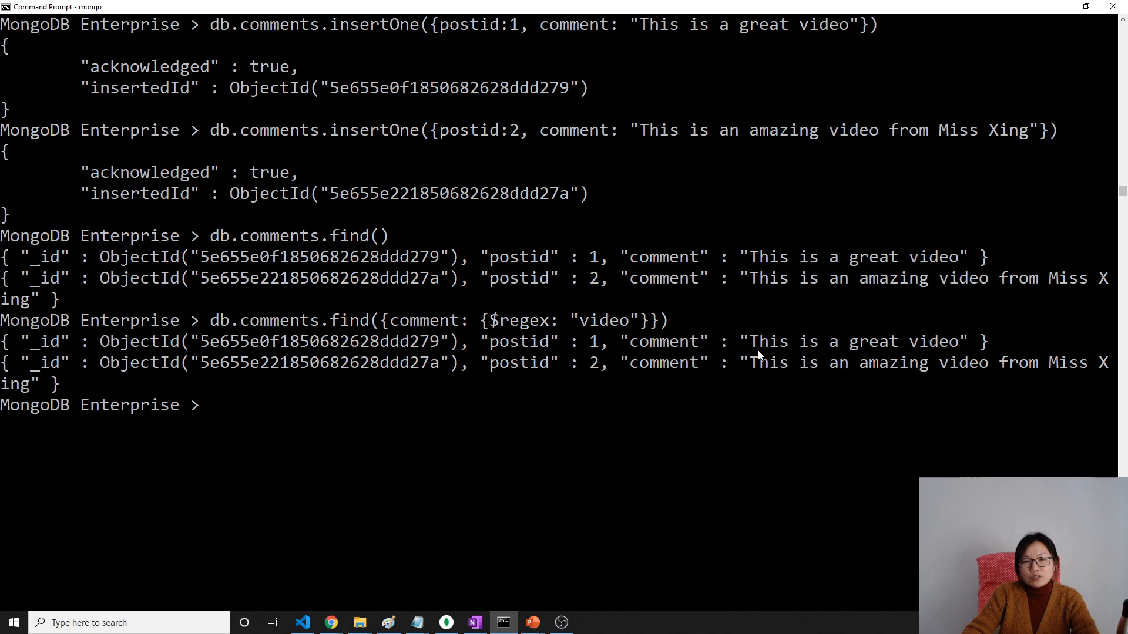
{"action": "type", "text": "db.comments.find({comment: {$regex: \"video\"}})"}
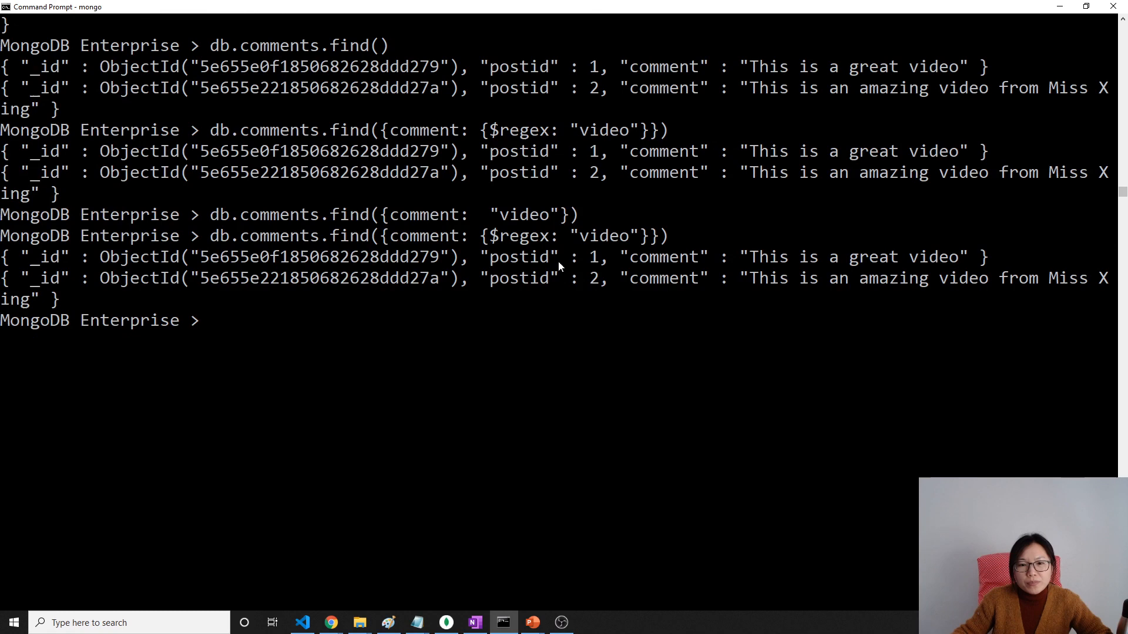
{"action": "mouse_move", "coordinate": [811, 314]}
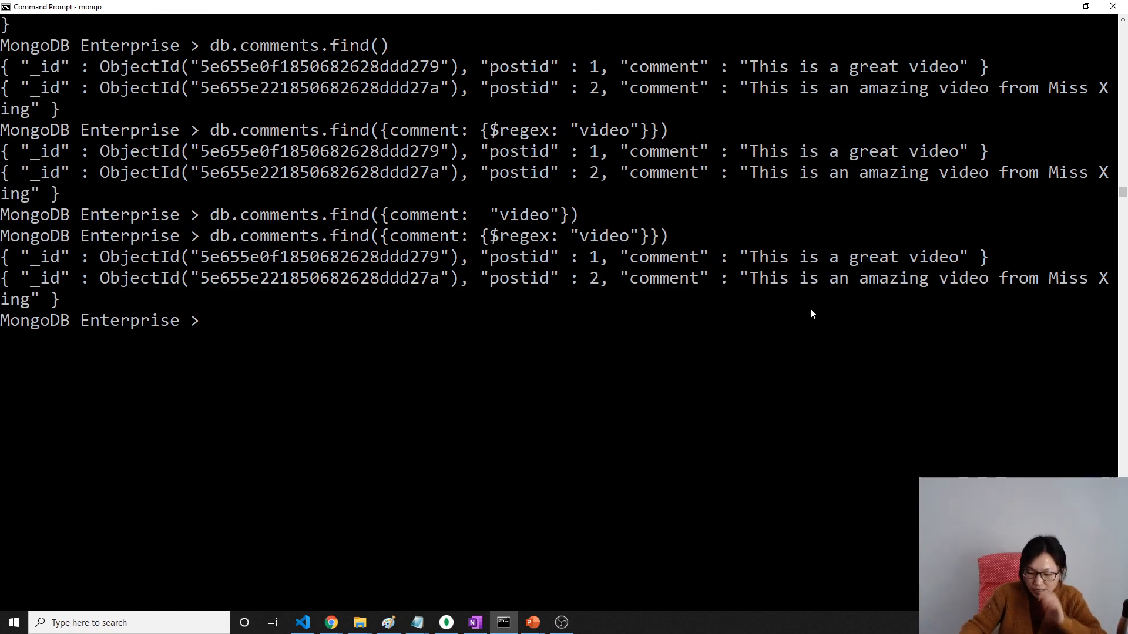
{"action": "type", "text": "db.co"}
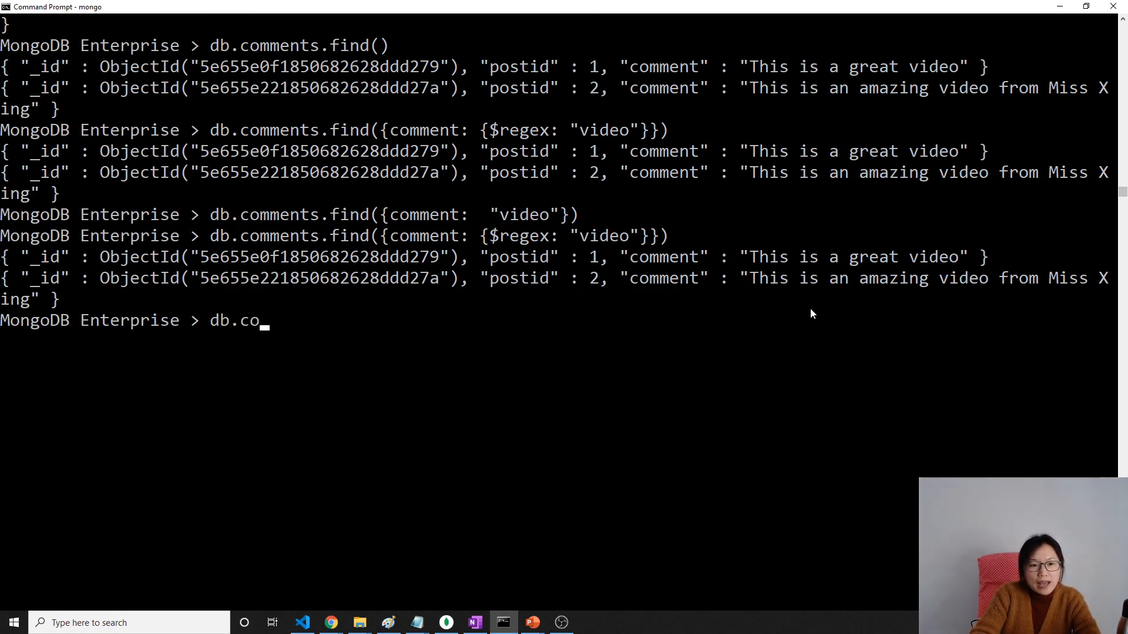
Step: Create a text index with db.comments.createIndex({comment: "text"}), bringing indexes to 2
{"action": "type", "text": "mments."}
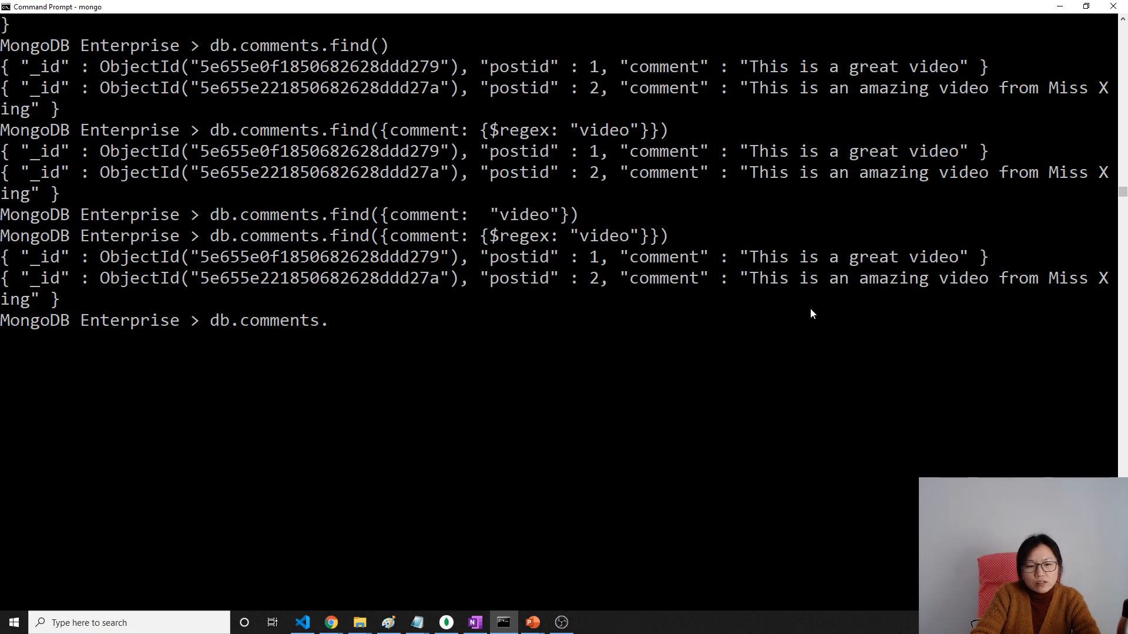
{"action": "type", "text": "creat"}
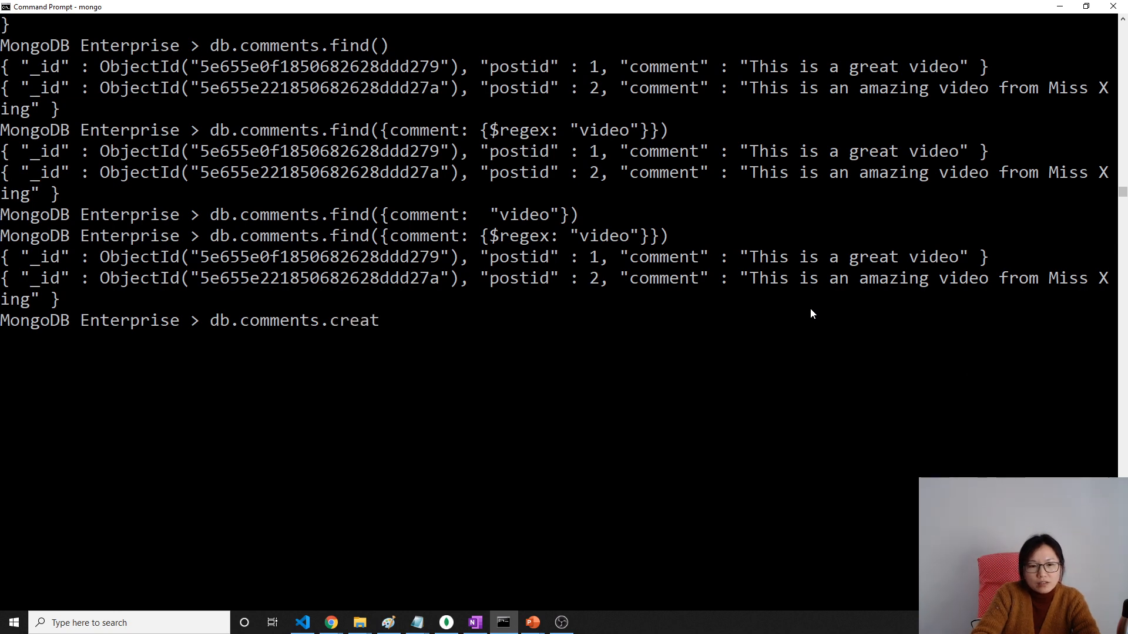
{"action": "type", "text": "eIndex()"}
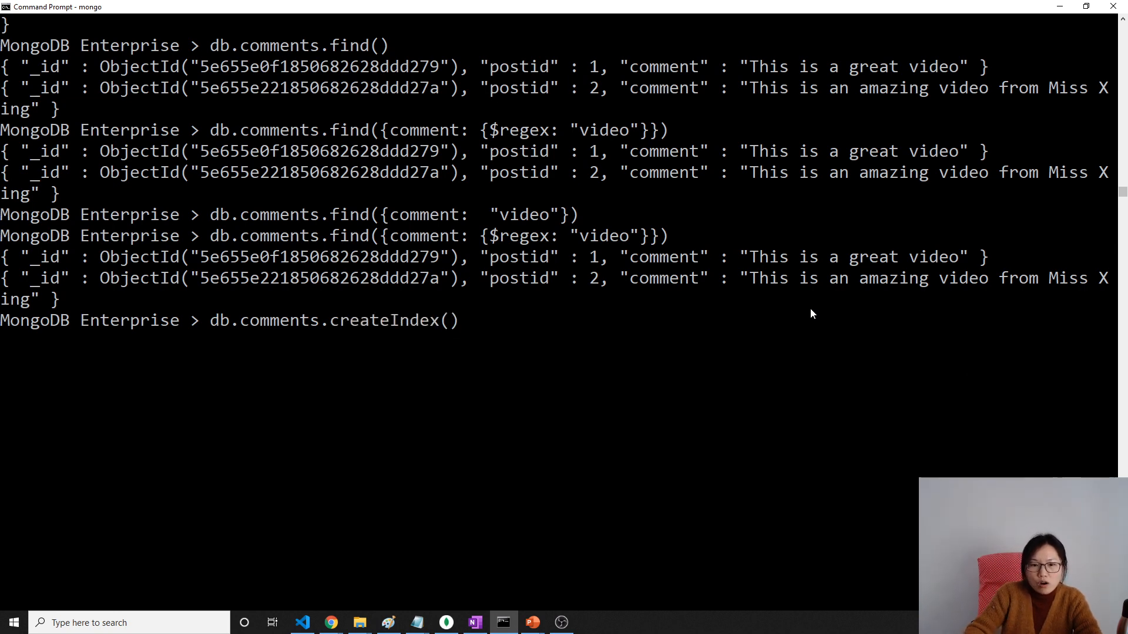
{"action": "type", "text": "{}"}
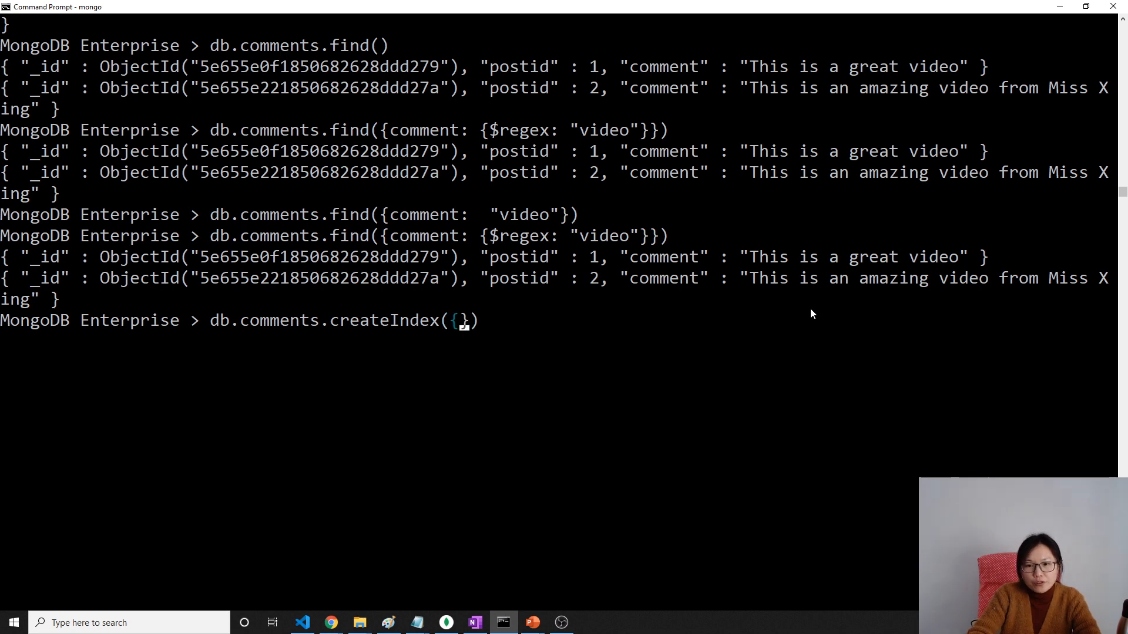
{"action": "type", "text": "comment:"}
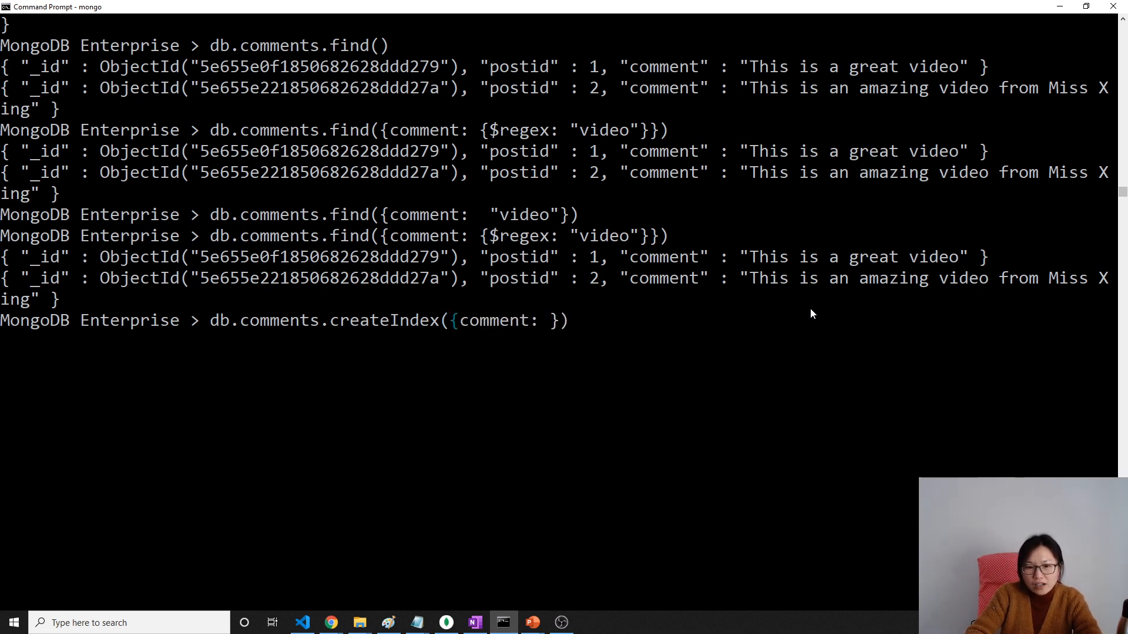
{"action": "type", "text": "\"text\""}
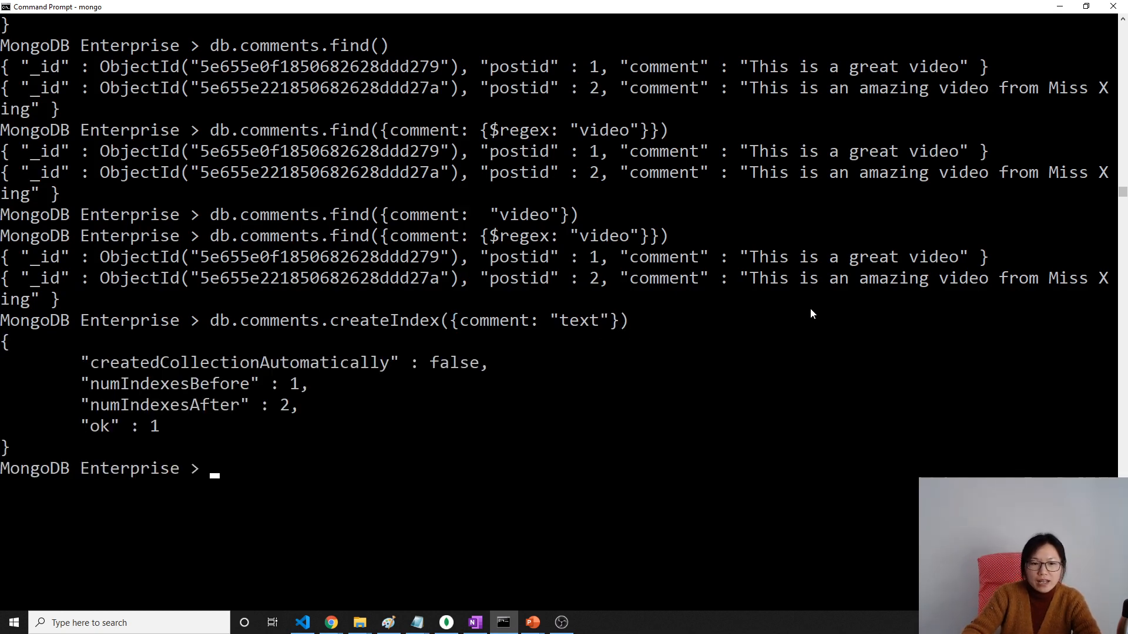
{"action": "type", "text": "db.comments.find({comment: {$regex: \"video\"}})"}
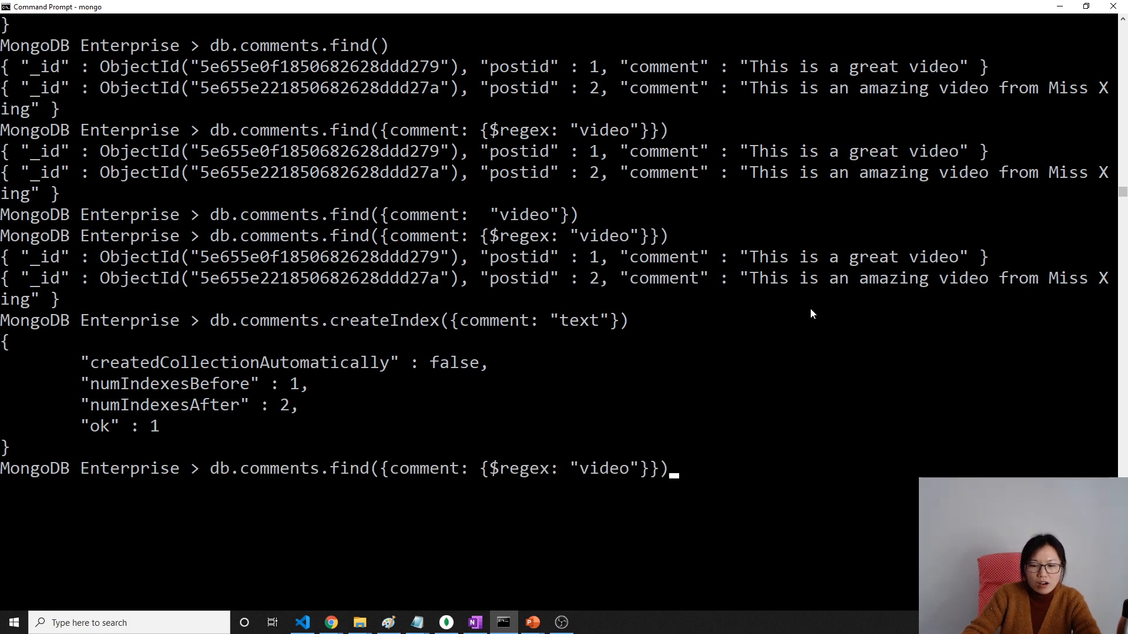
Step: List the comments indexes, showing comment_text, and select the testDB.comments namespace
{"action": "type", "text": "db.co"}
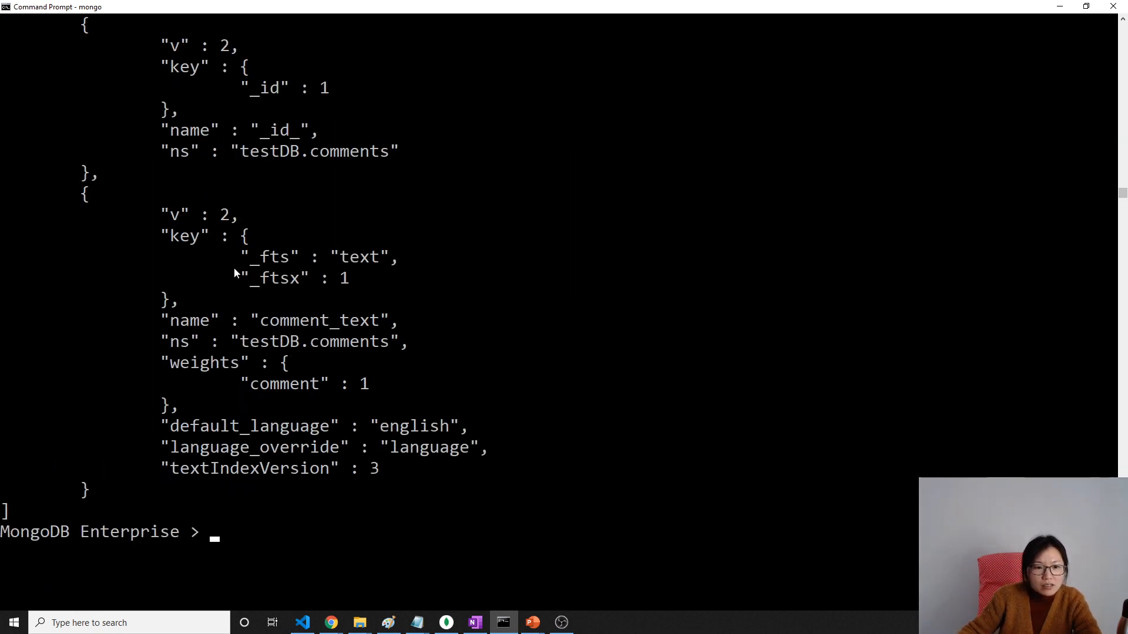
{"action": "double_click", "coordinate": [353, 256]}
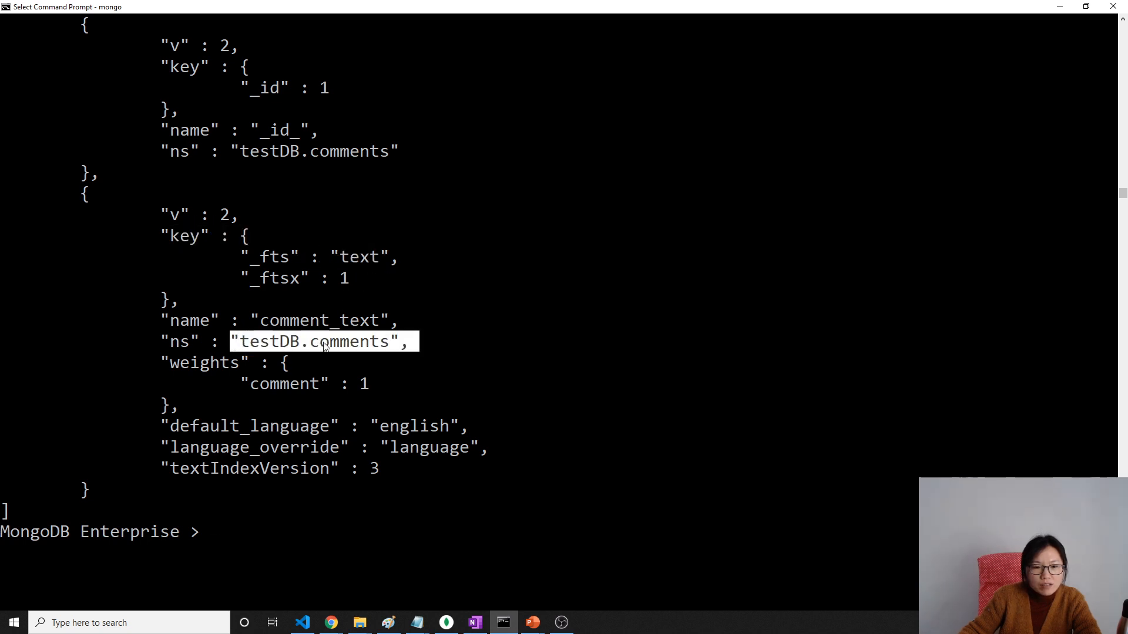
{"action": "scroll", "scroll_direction": "down", "scroll_amount": 3}
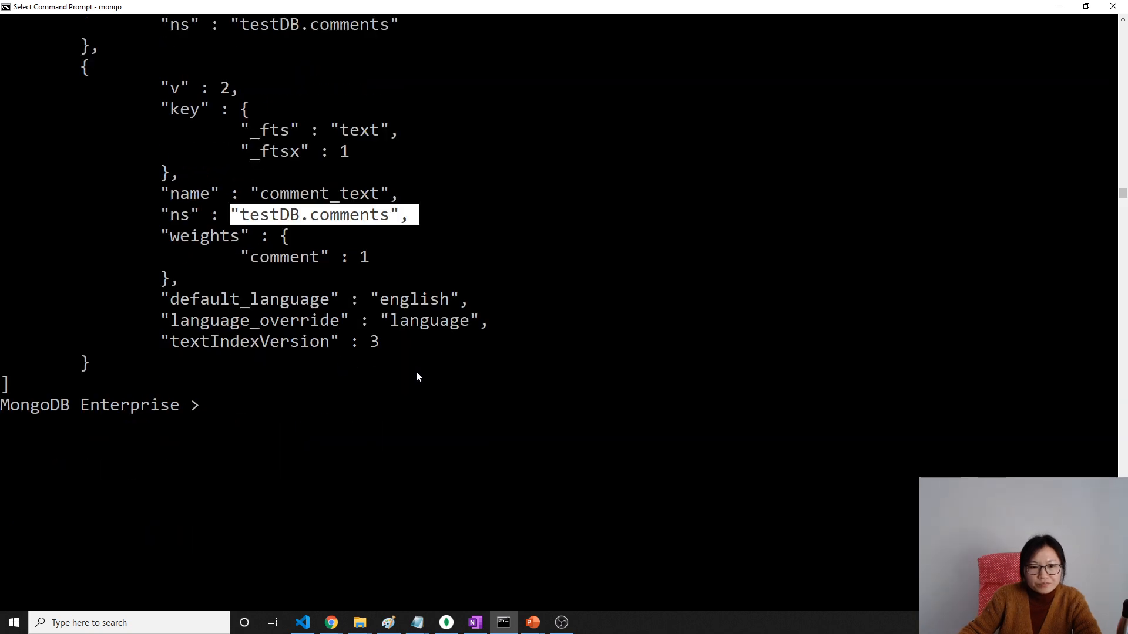
{"action": "type", "text": "db.comments.getIndexes()"}
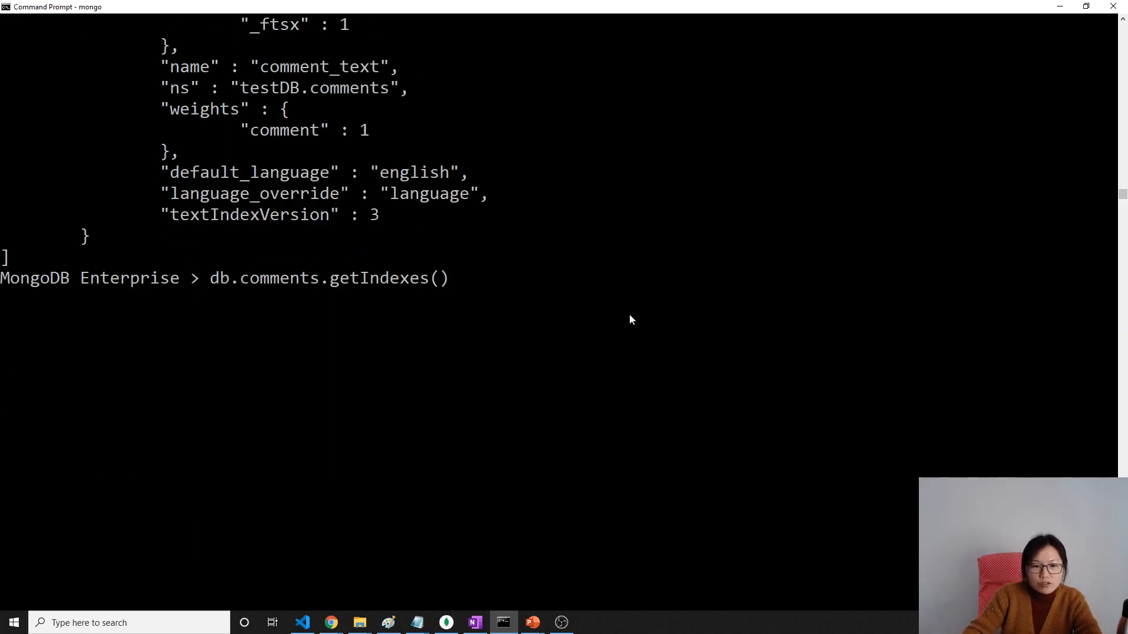
{"action": "type", "text": "db.comments.find({comment: {$regex: \"video\"}})"}
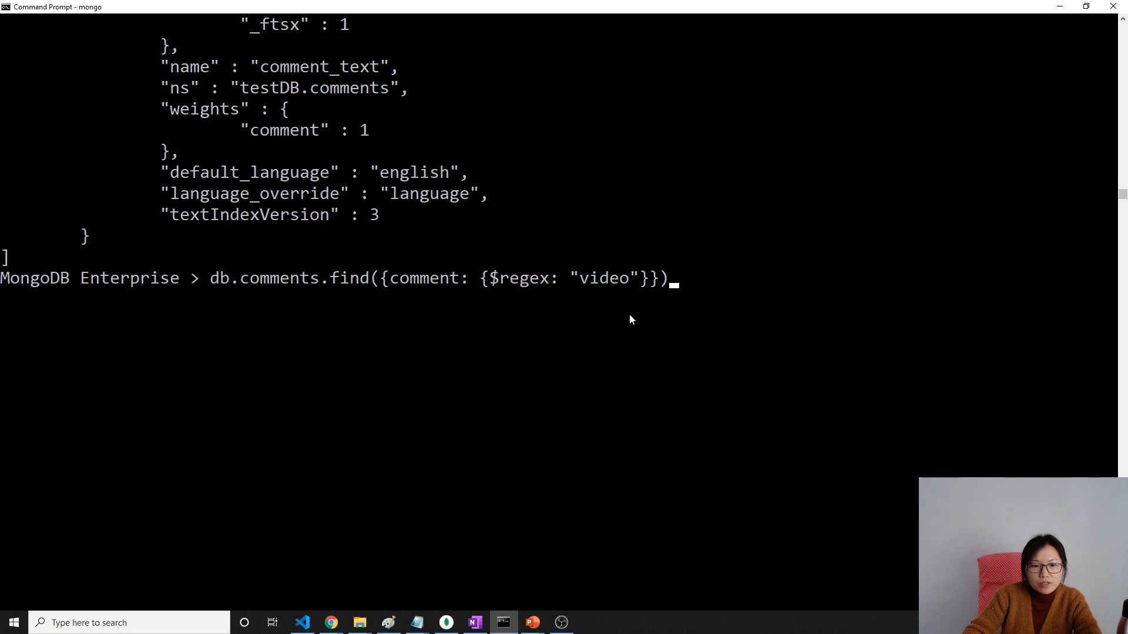
Step: Run a $text $search for "video" returning both comments, then start searching "amazing"
{"action": "key", "text": "Enter"}
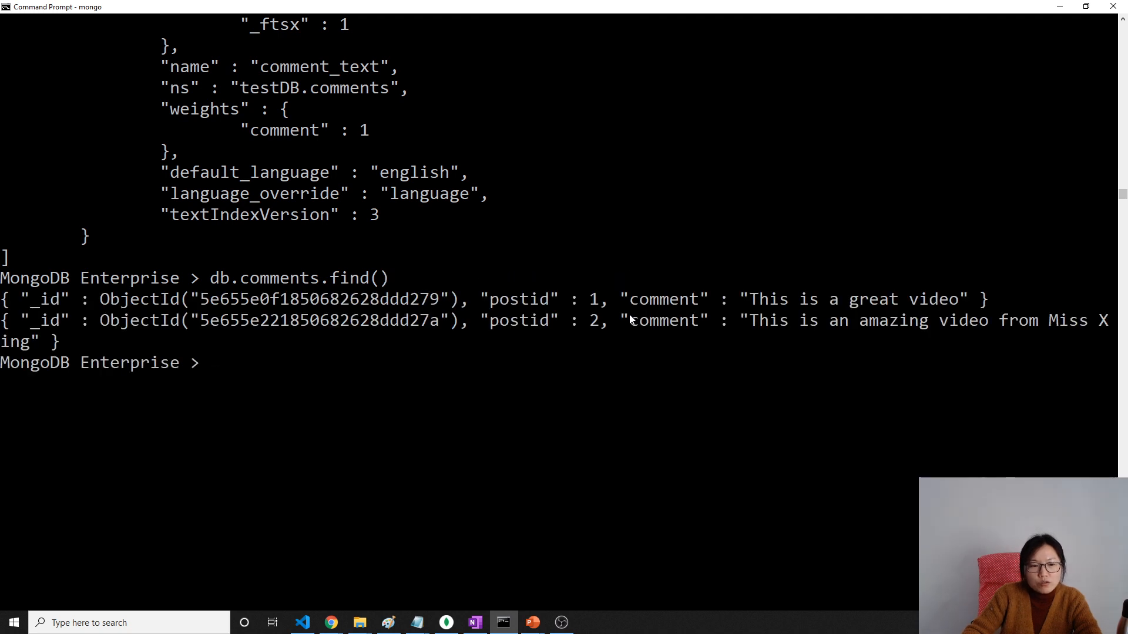
{"action": "type", "text": "db."}
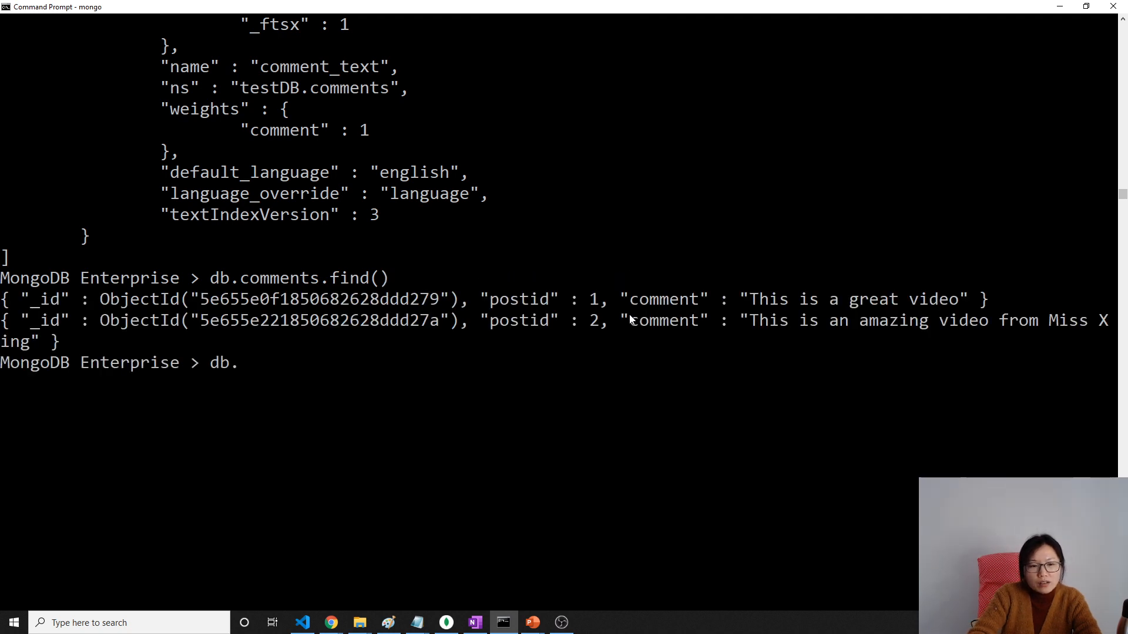
{"action": "type", "text": "comments.fi"}
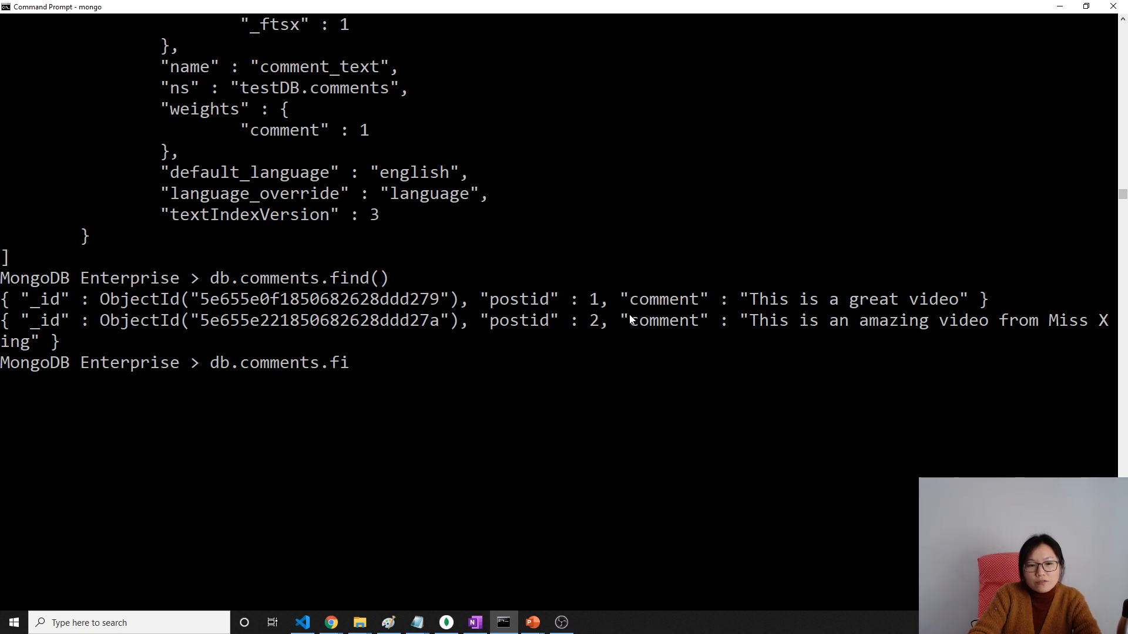
{"action": "type", "text": "nd({})"}
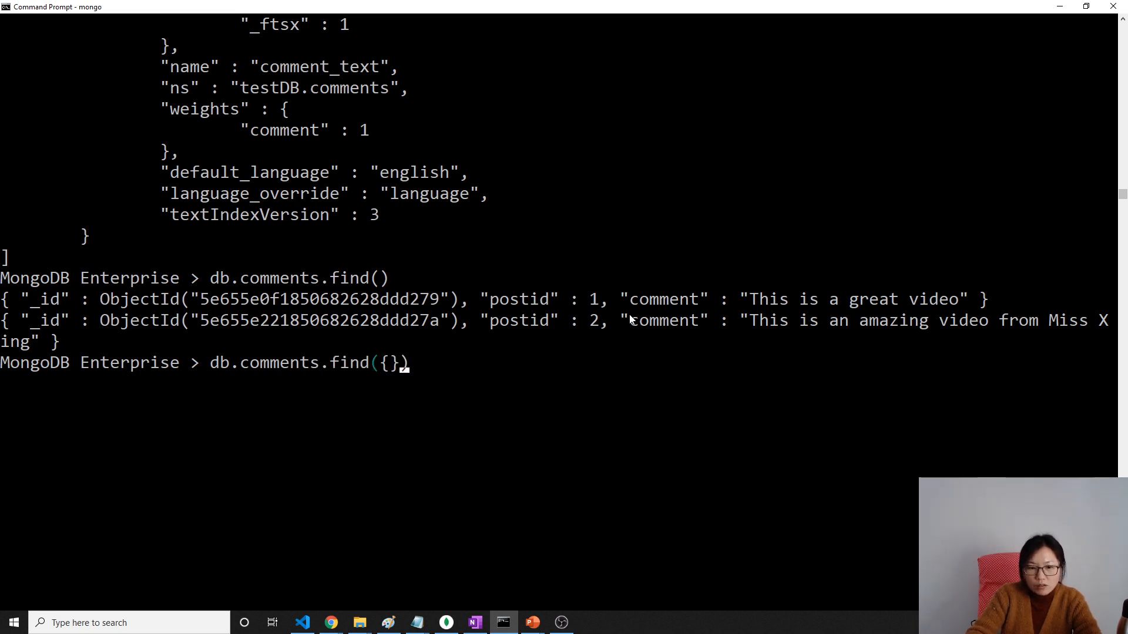
{"action": "type", "text": "$tex"}
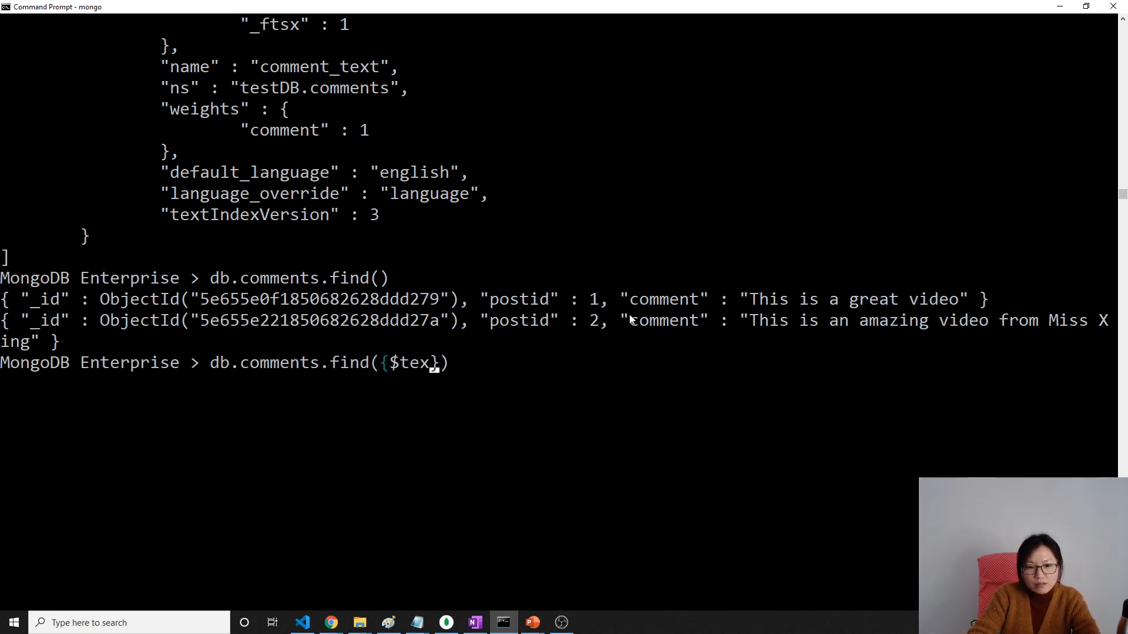
{"action": "type", "text": "t:"}
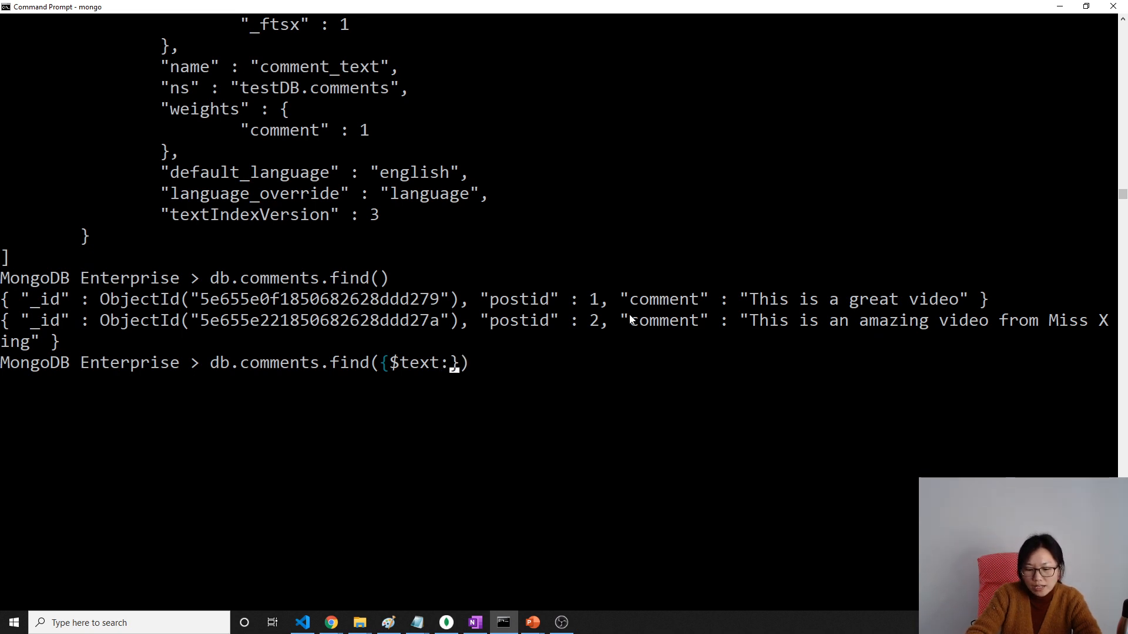
{"action": "type", "text": "{}"}
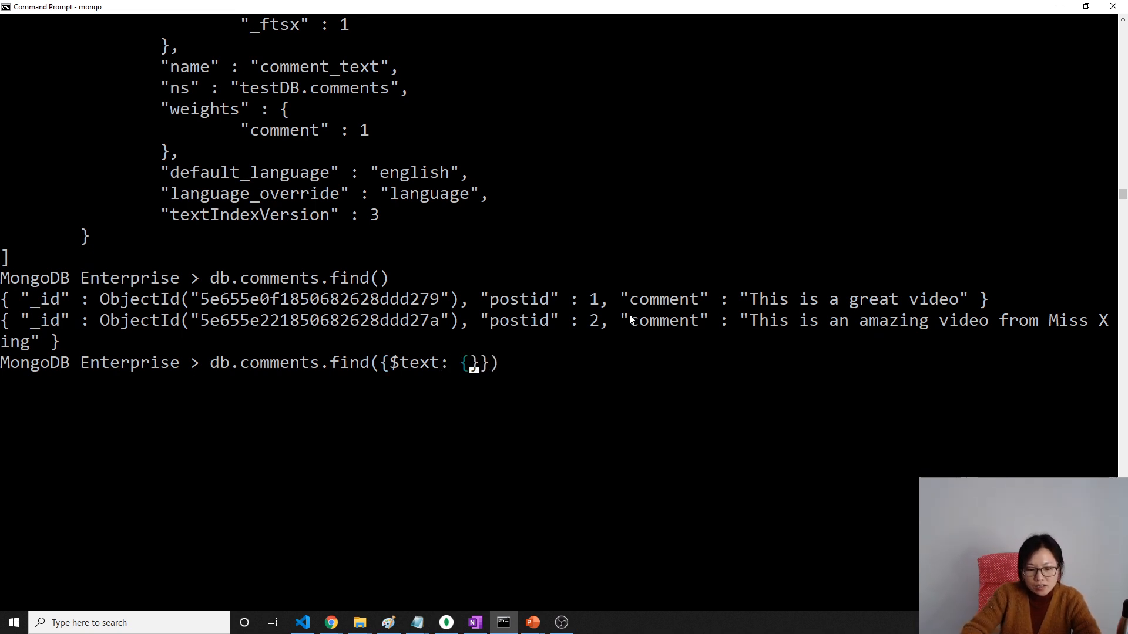
{"action": "type", "text": "$d"}
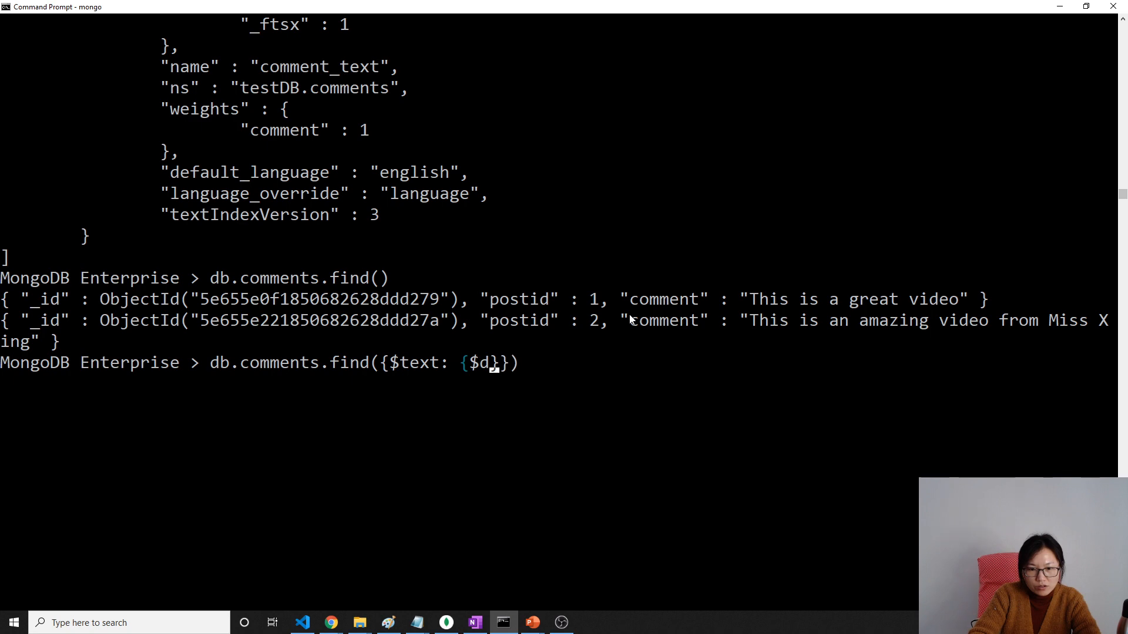
{"action": "type", "text": "earch"}
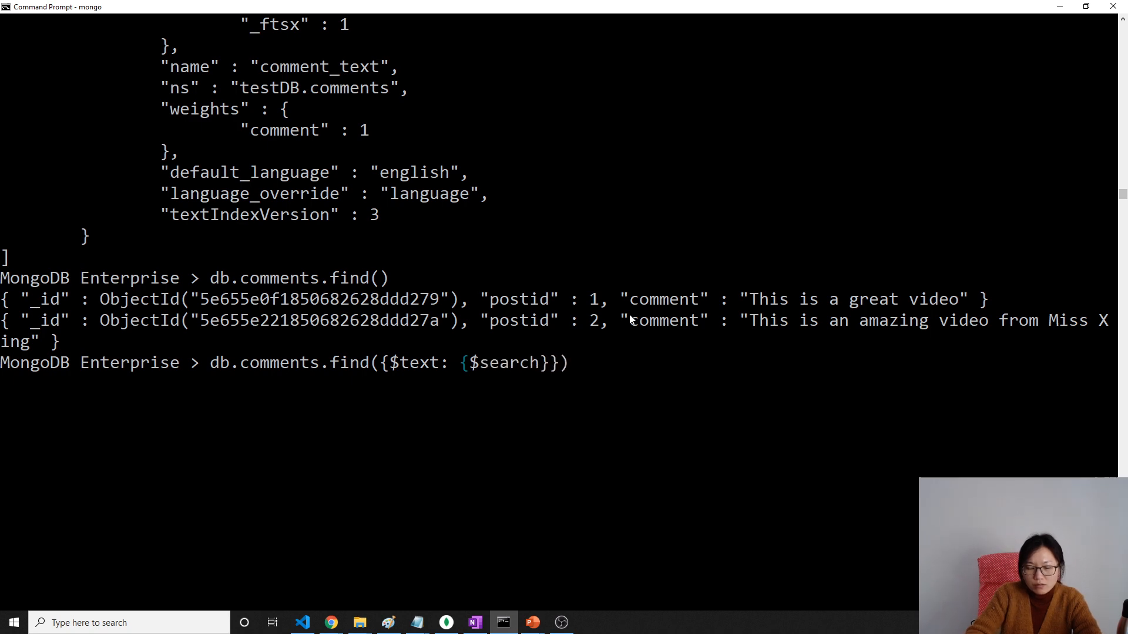
{"action": "type", "text": ": \"\""}
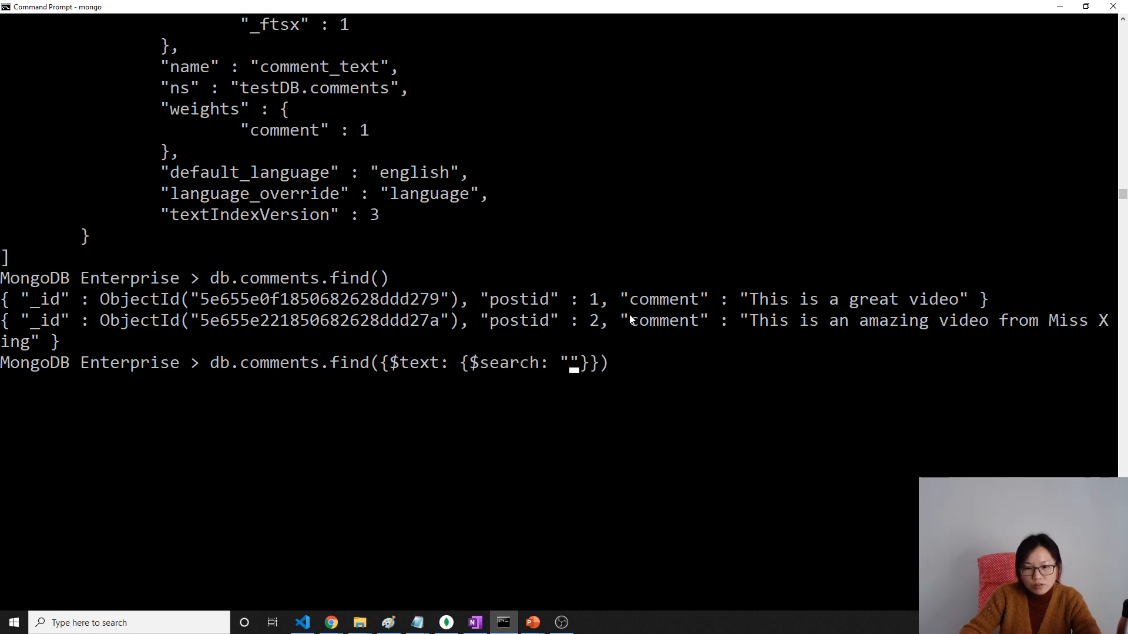
{"action": "type", "text": "voi"}
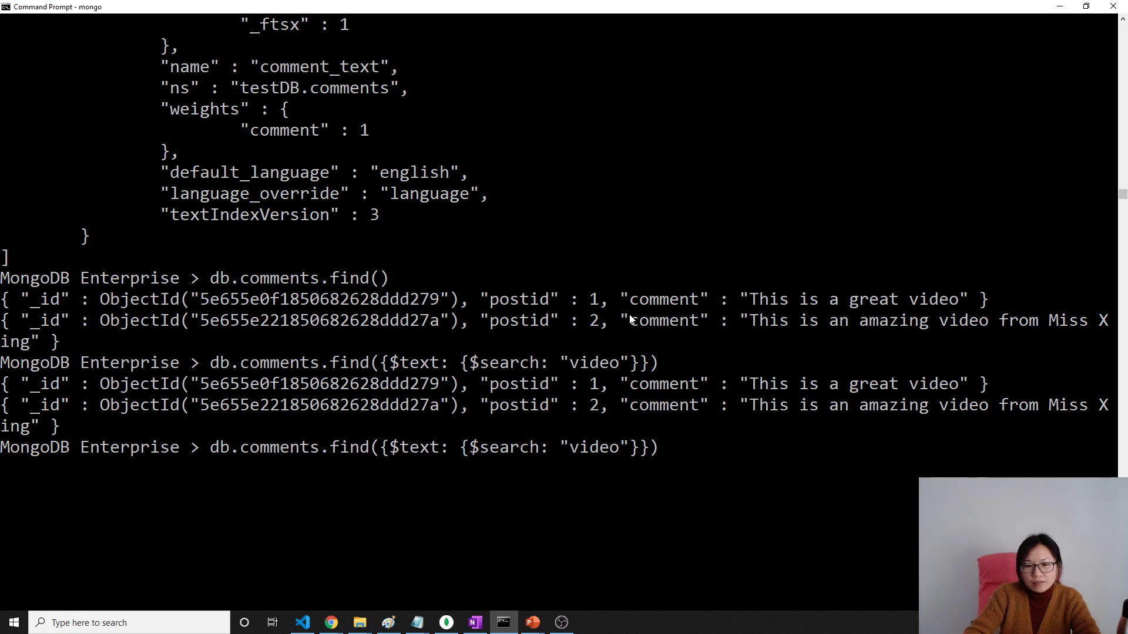
{"action": "type", "text": "a"}
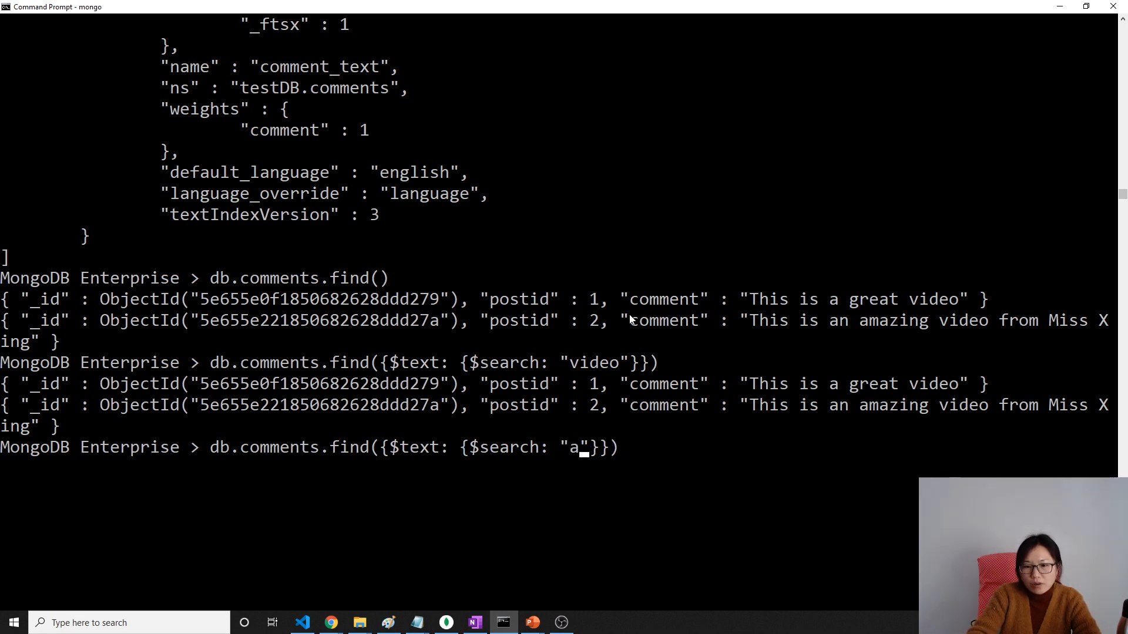
{"action": "type", "text": "mazing"}
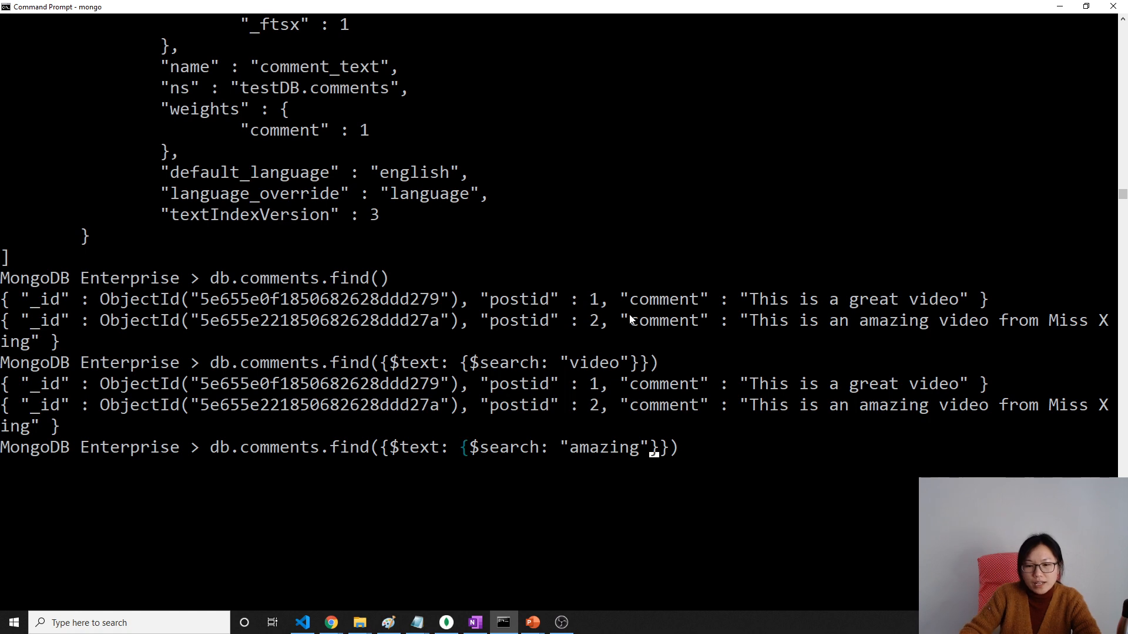